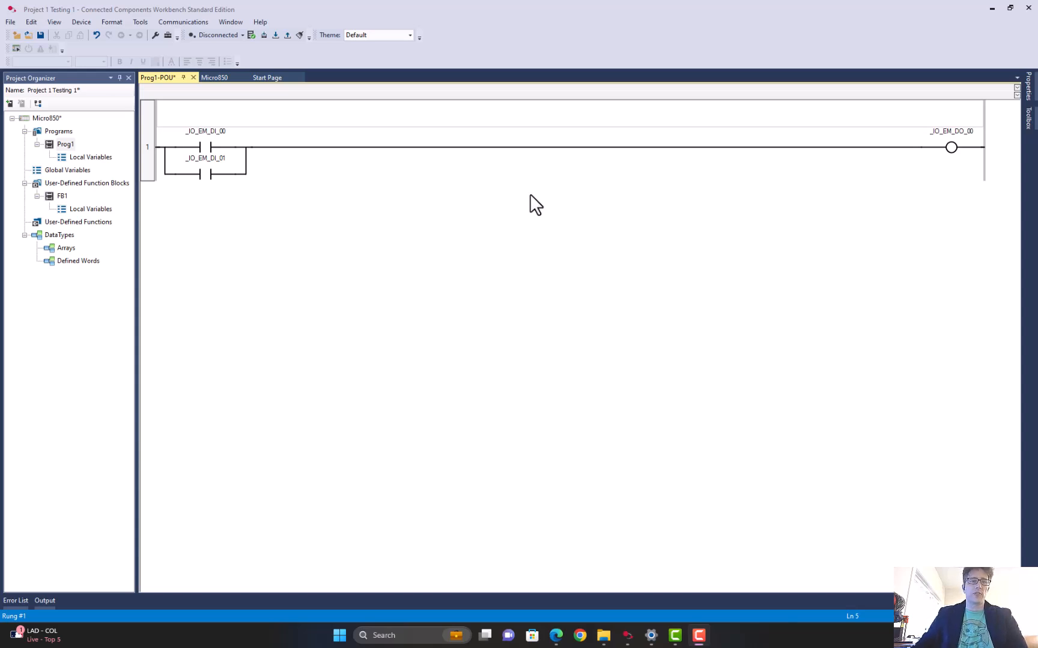
pyautogui.moveTo(198, 152)
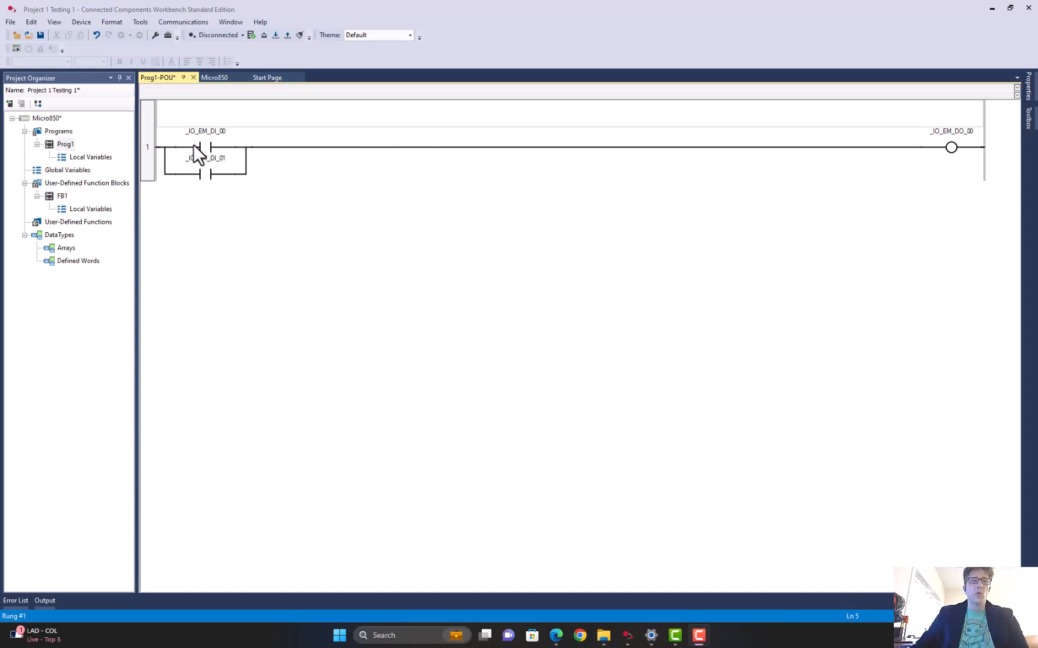
pyautogui.moveTo(210, 260)
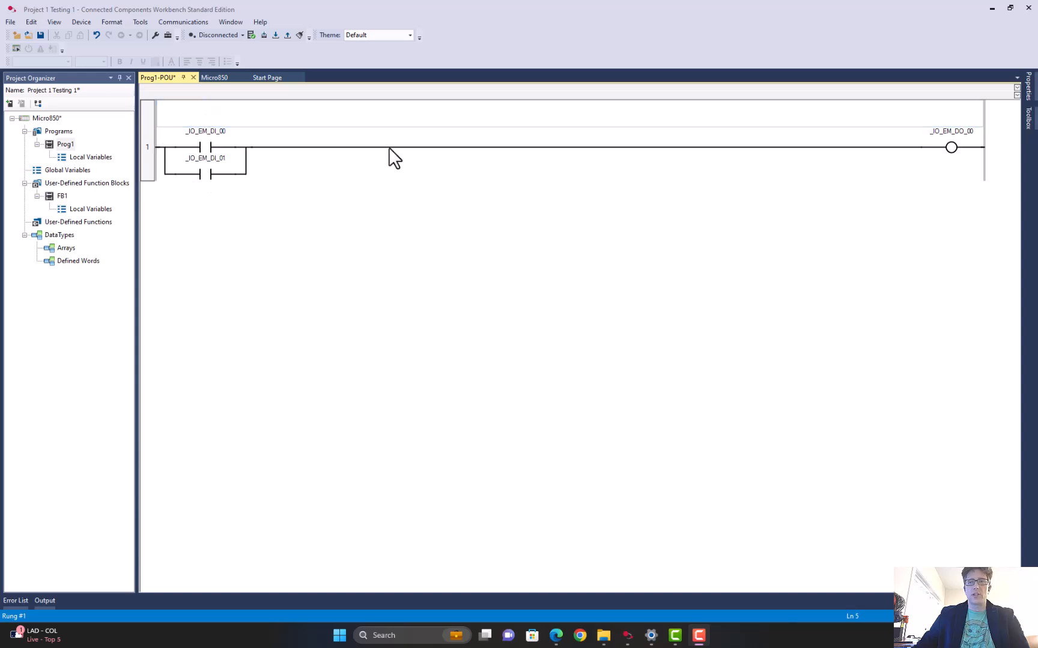
pyautogui.moveTo(414, 161)
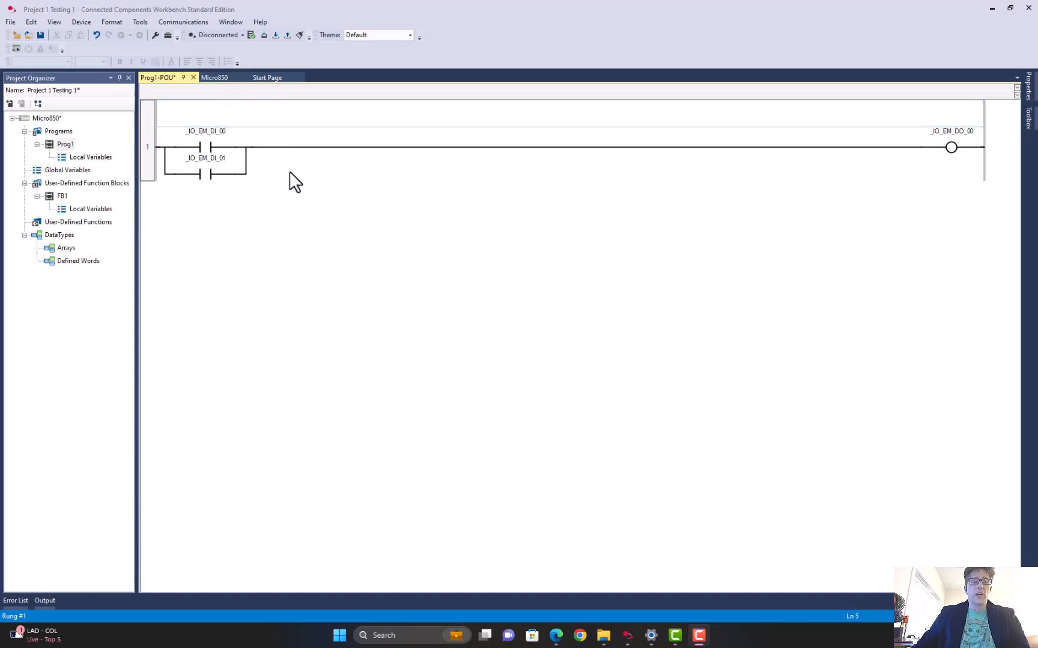
pyautogui.moveTo(241, 141)
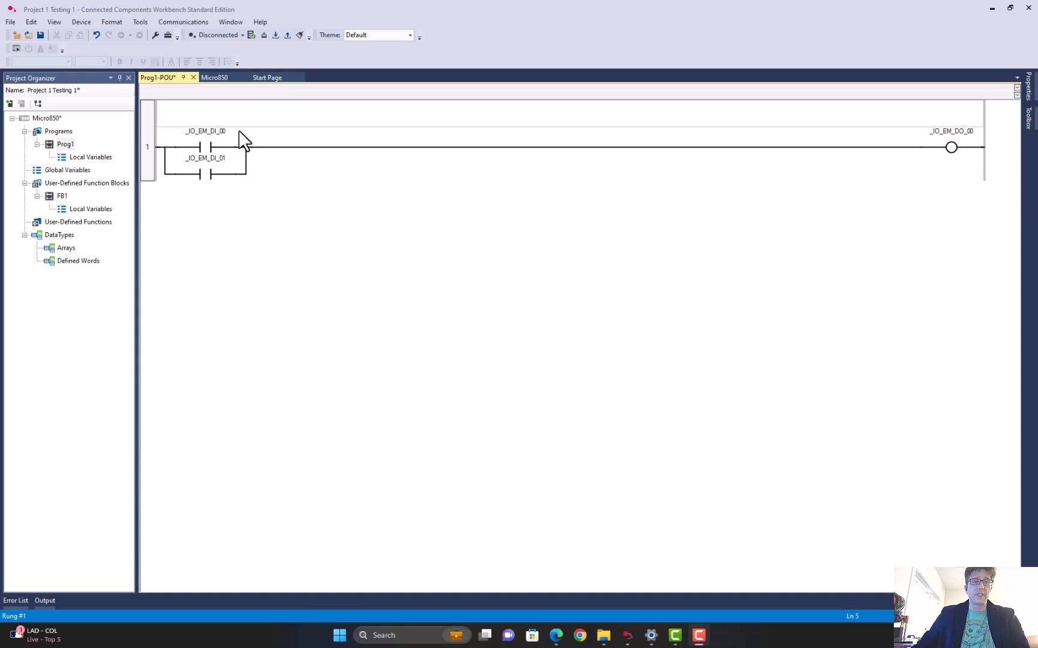
pyautogui.moveTo(254, 56)
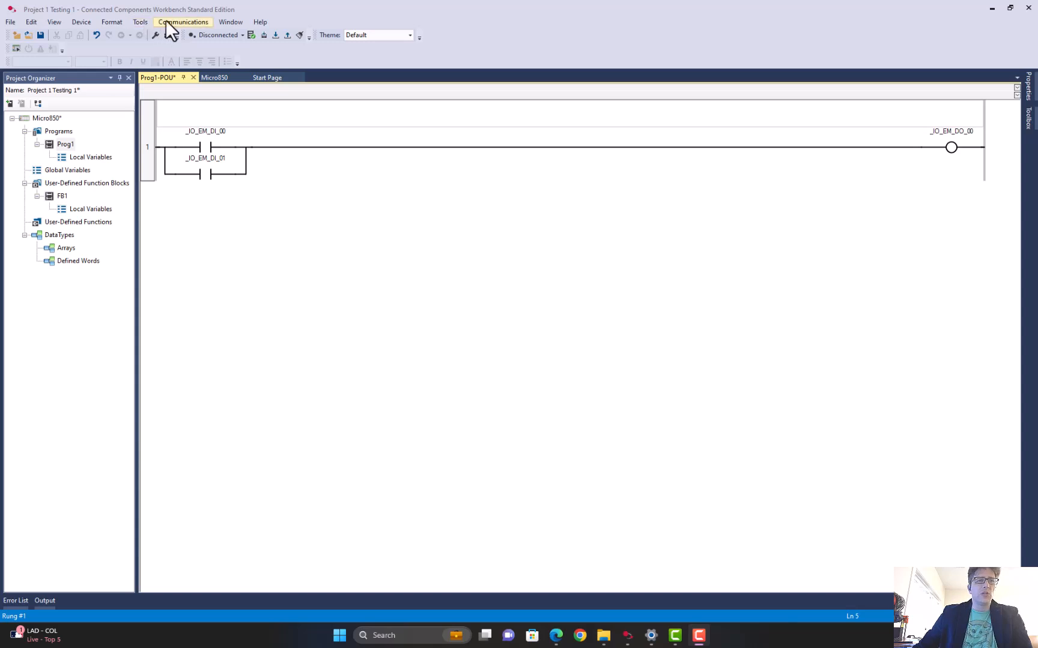
# Open the Communication options, then the Tools list offering the Micro800 Simulator
pyautogui.click(183, 22)
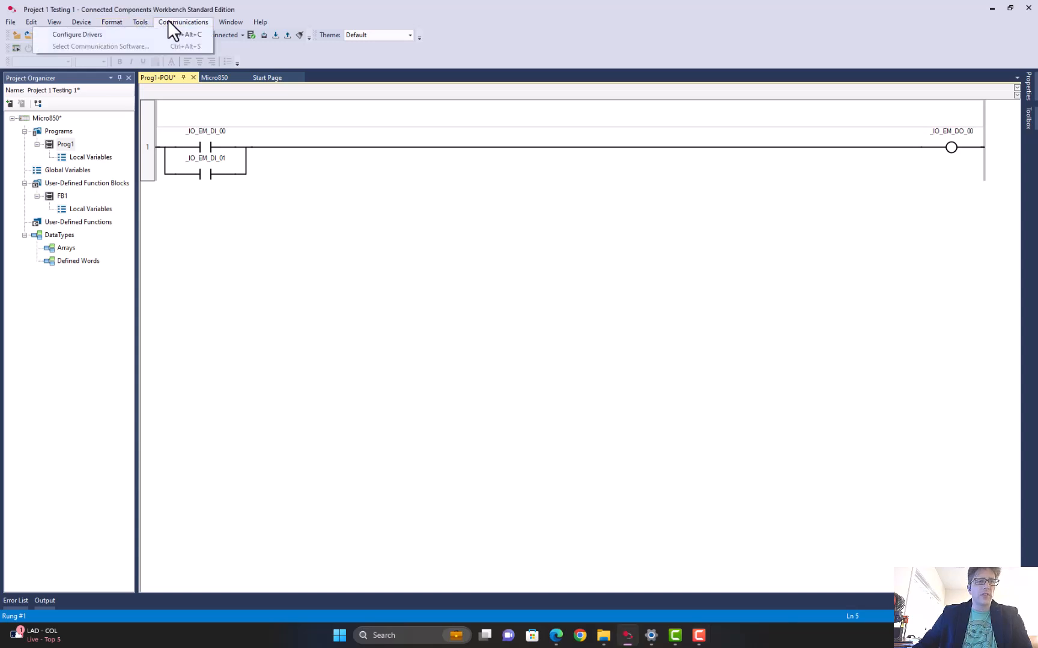
pyautogui.click(140, 22)
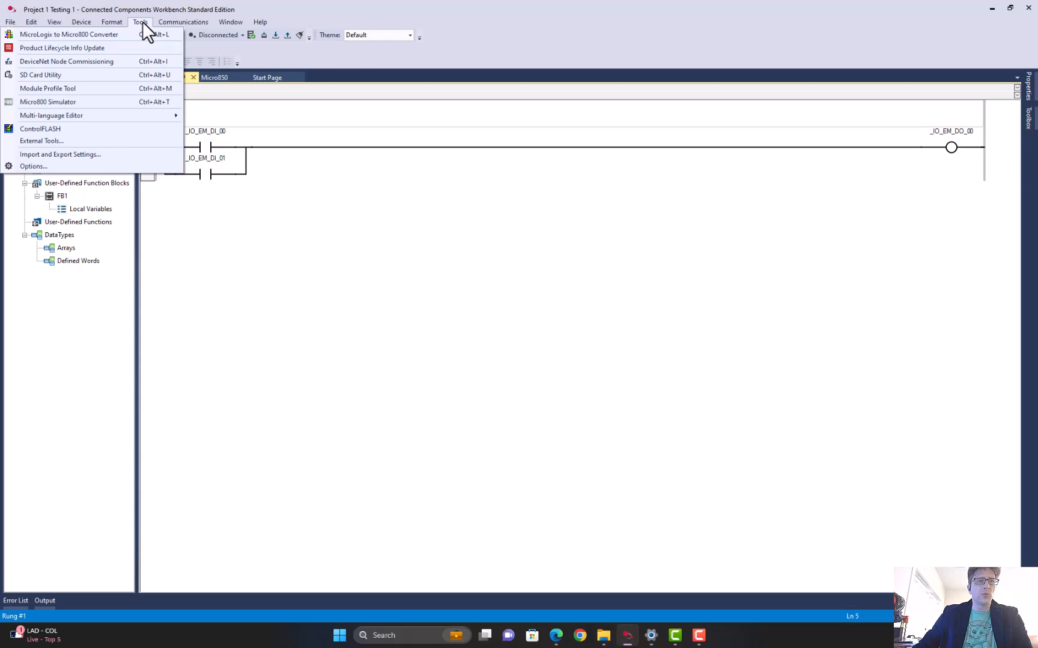
pyautogui.moveTo(47, 101)
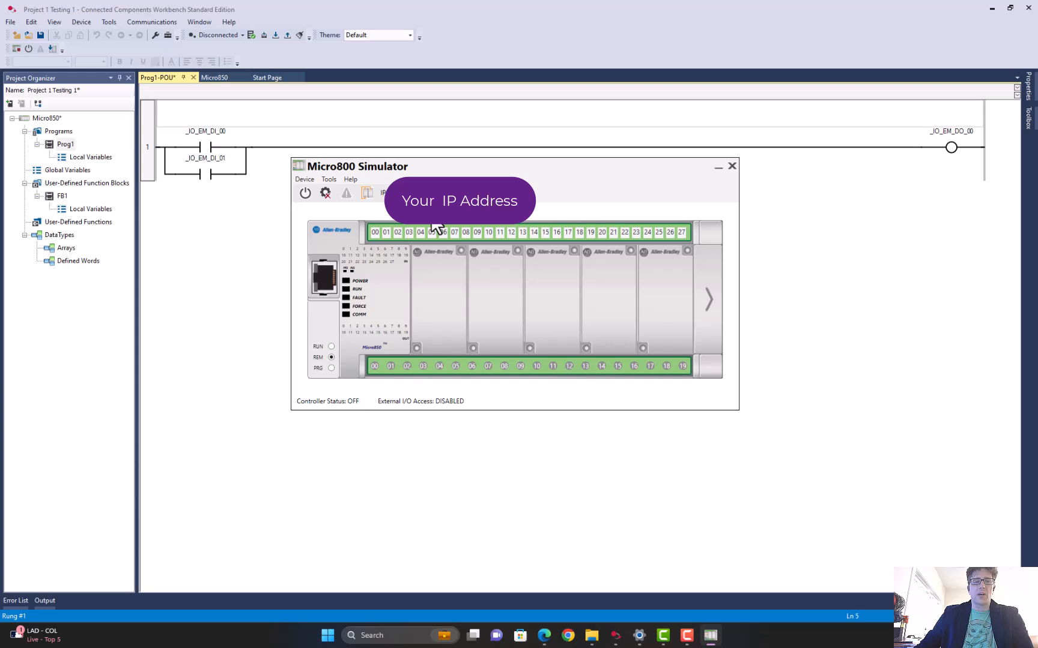
pyautogui.moveTo(376, 174)
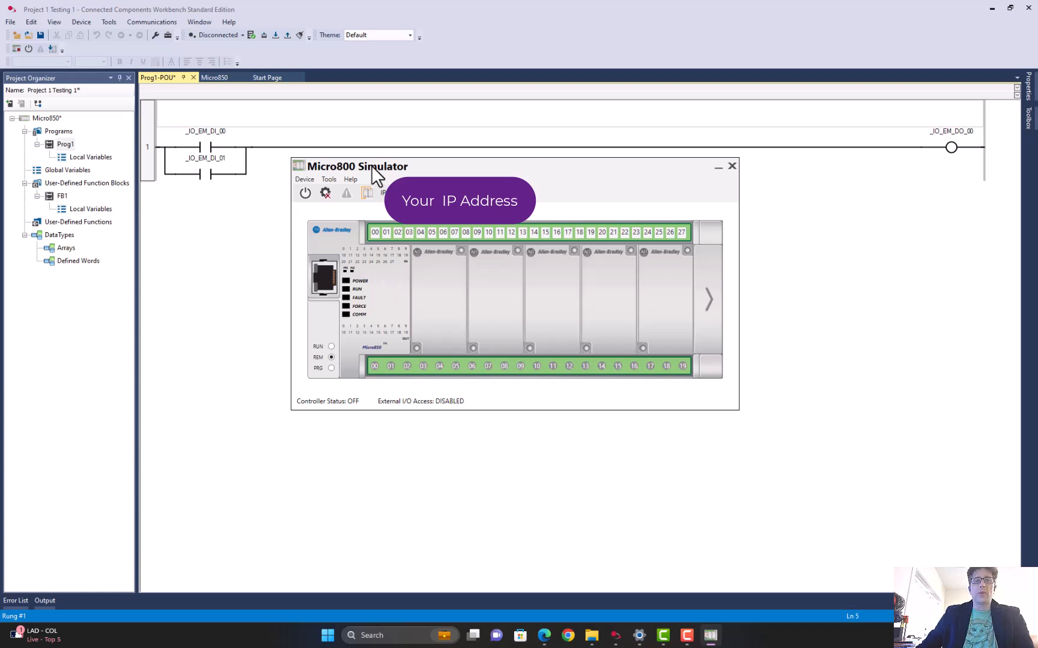
pyautogui.moveTo(305, 389)
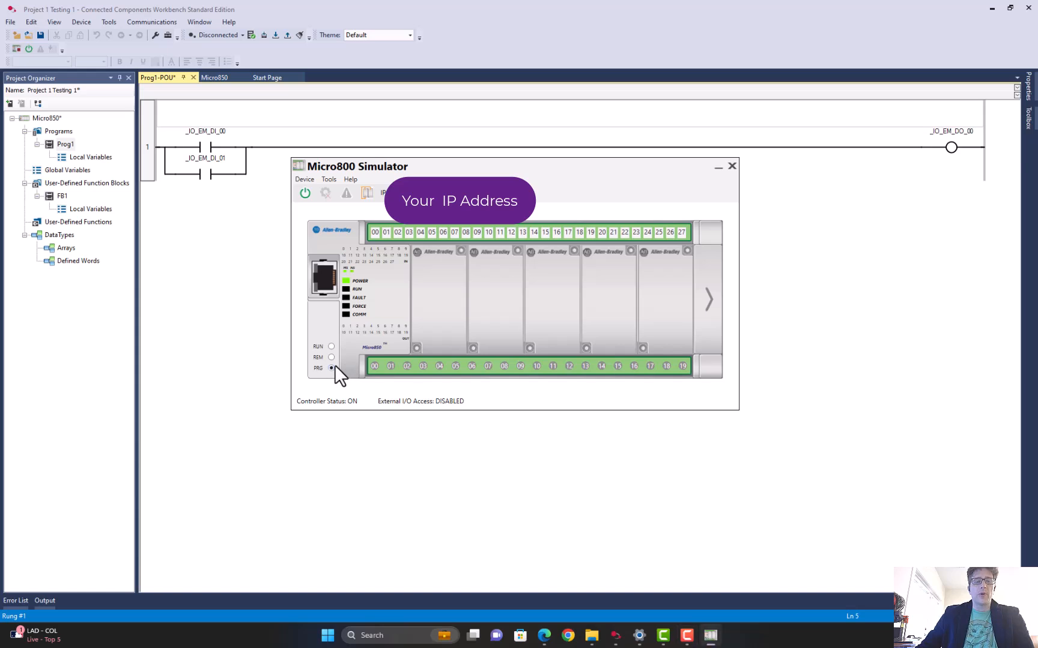
pyautogui.click(332, 346)
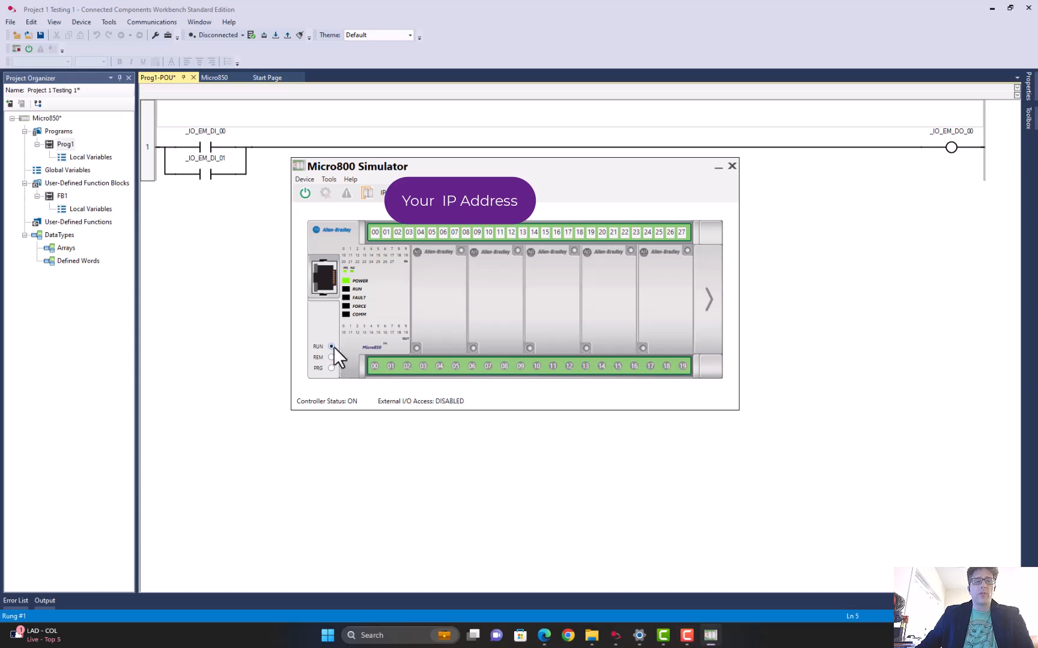
pyautogui.click(330, 346)
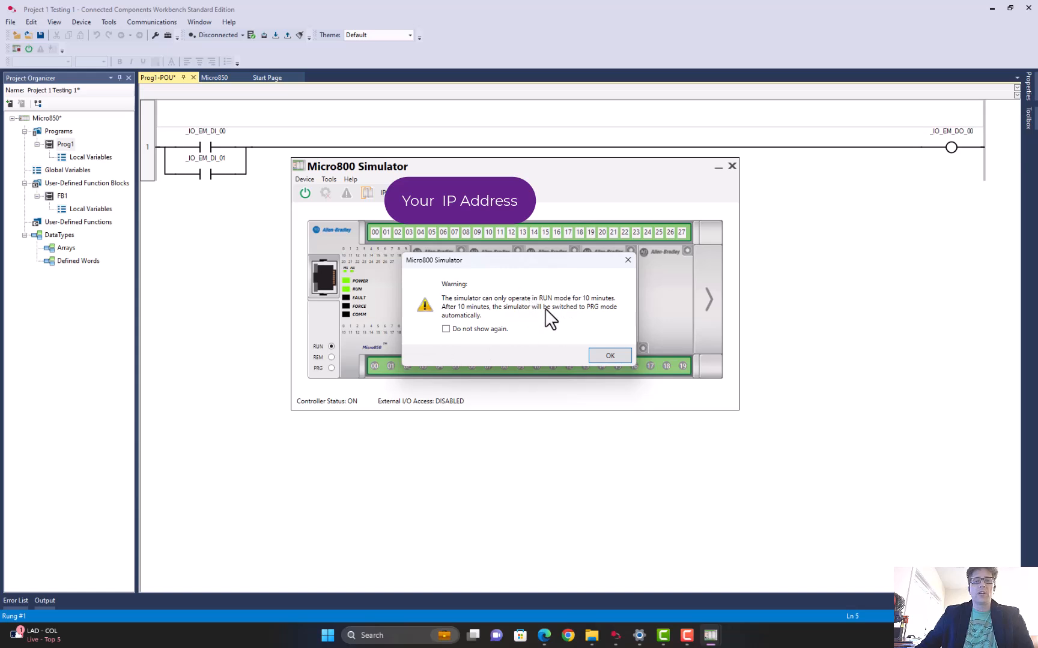
pyautogui.click(608, 355)
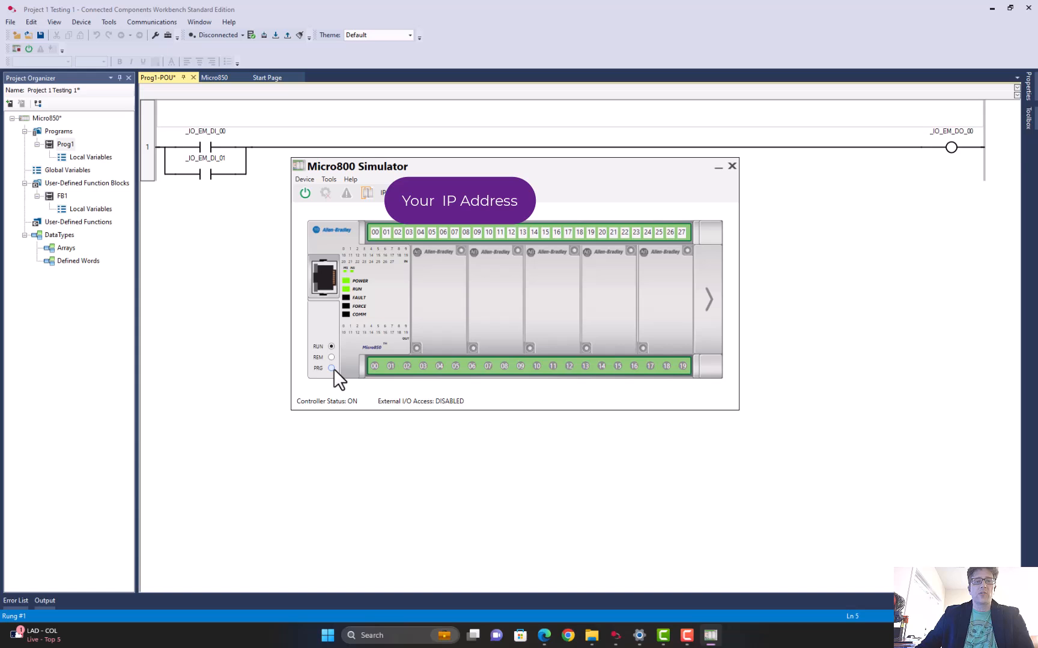
pyautogui.click(331, 346)
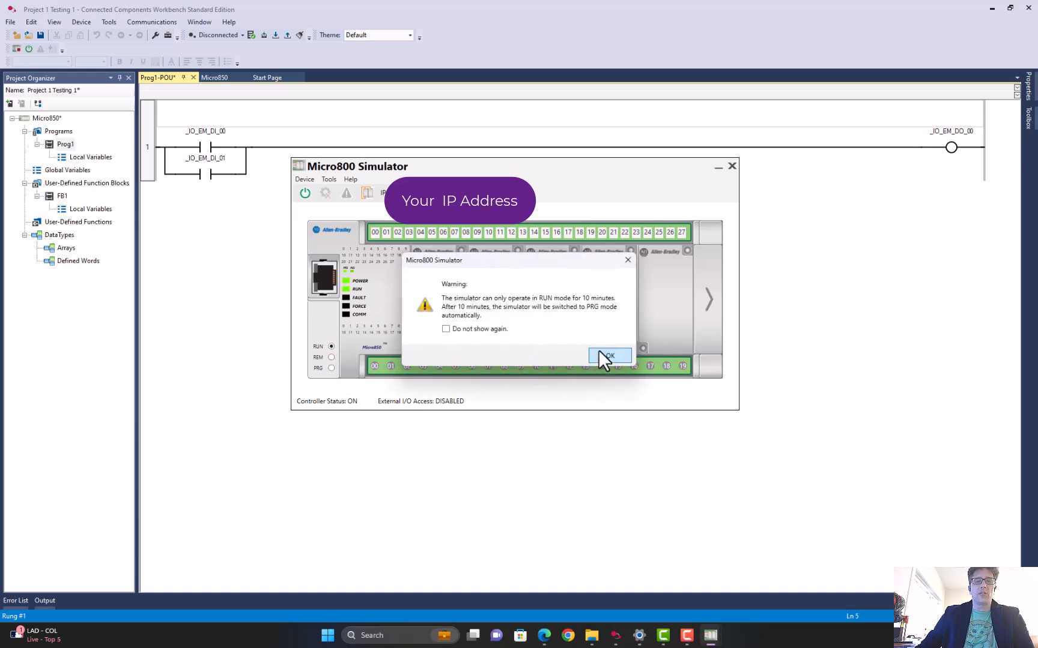
pyautogui.click(608, 356)
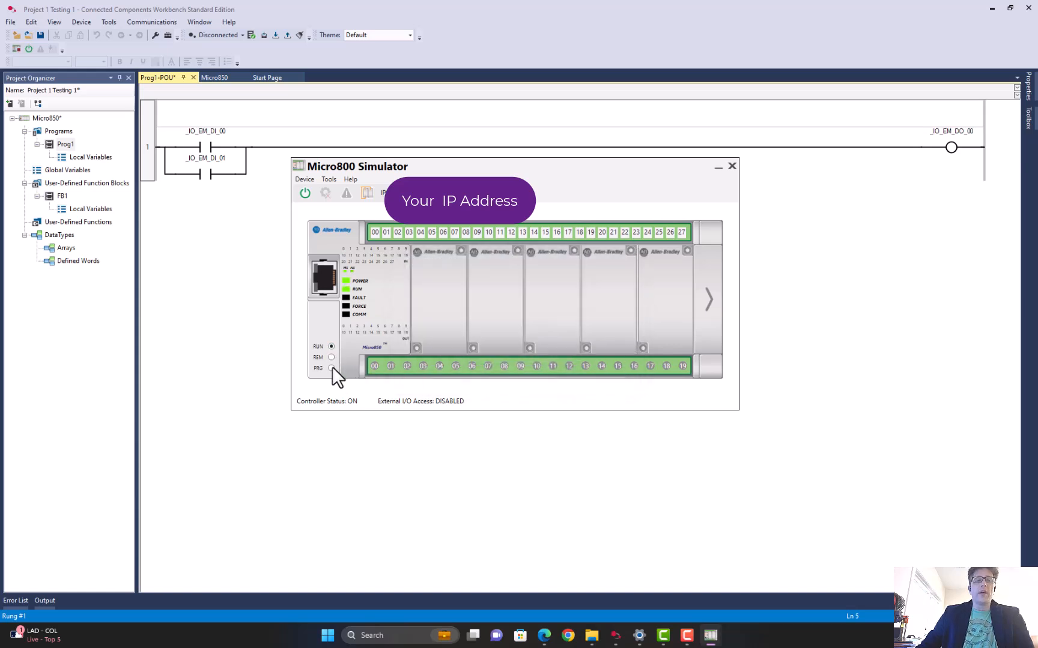
pyautogui.click(331, 368)
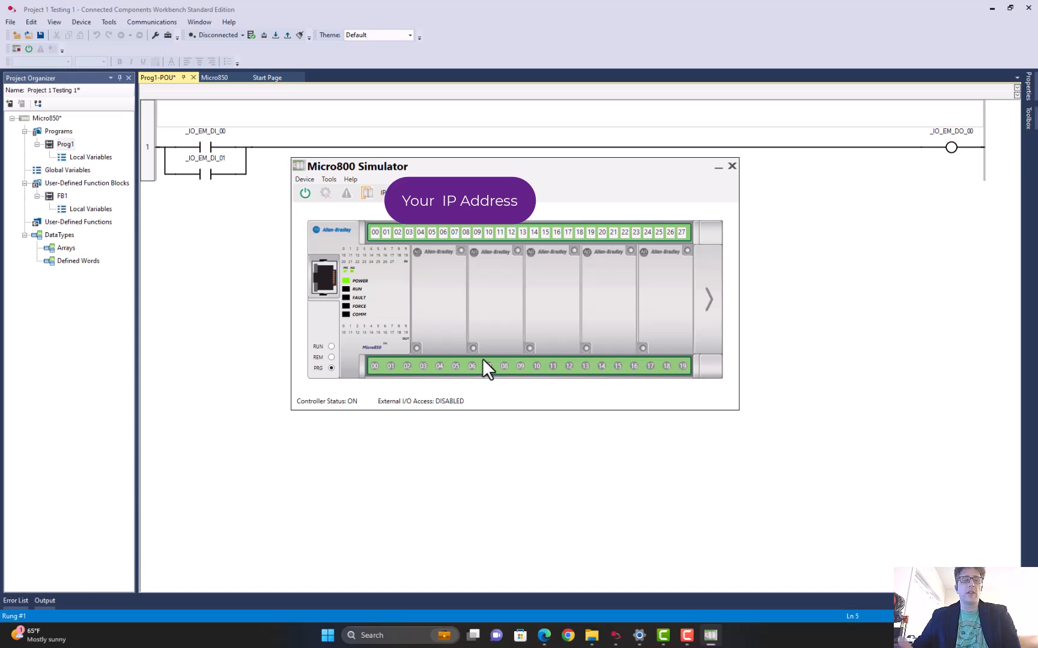
pyautogui.moveTo(480, 374)
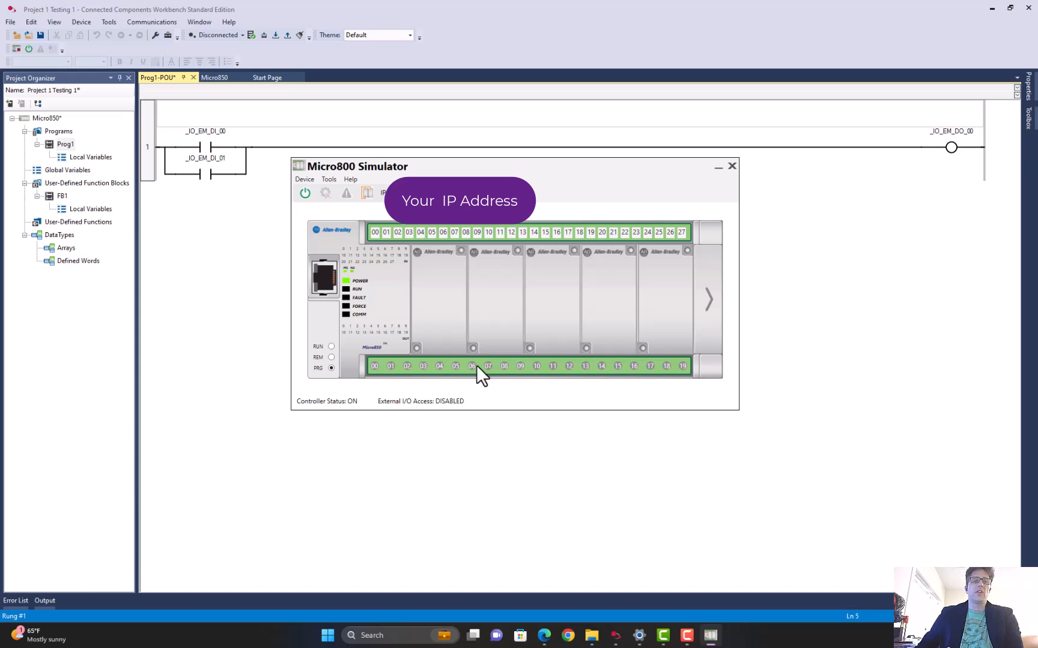
pyautogui.moveTo(469, 416)
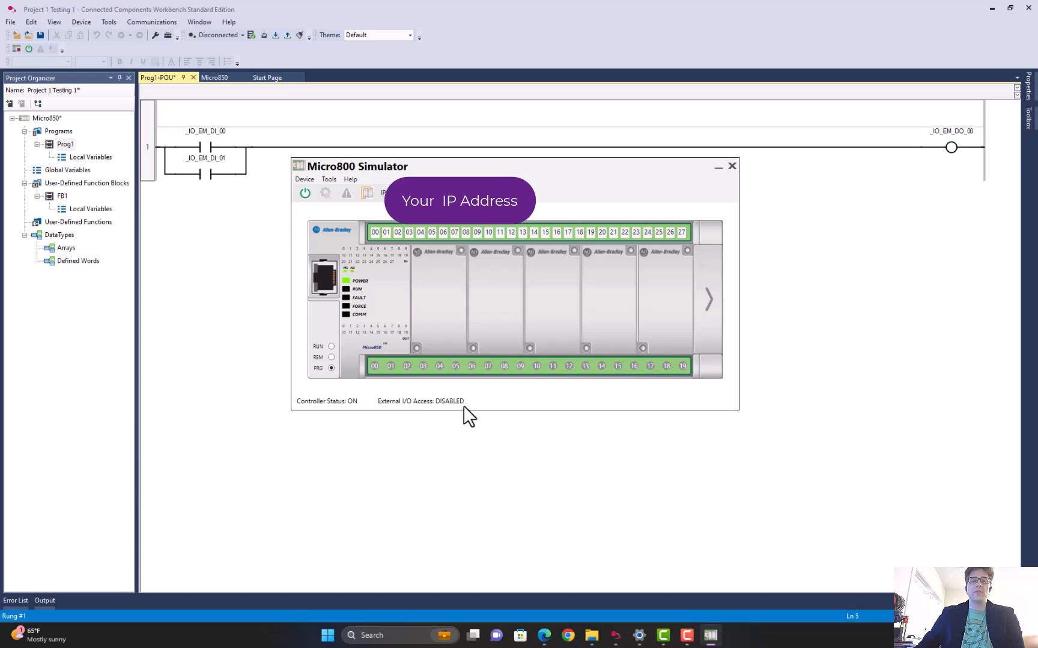
pyautogui.moveTo(474, 389)
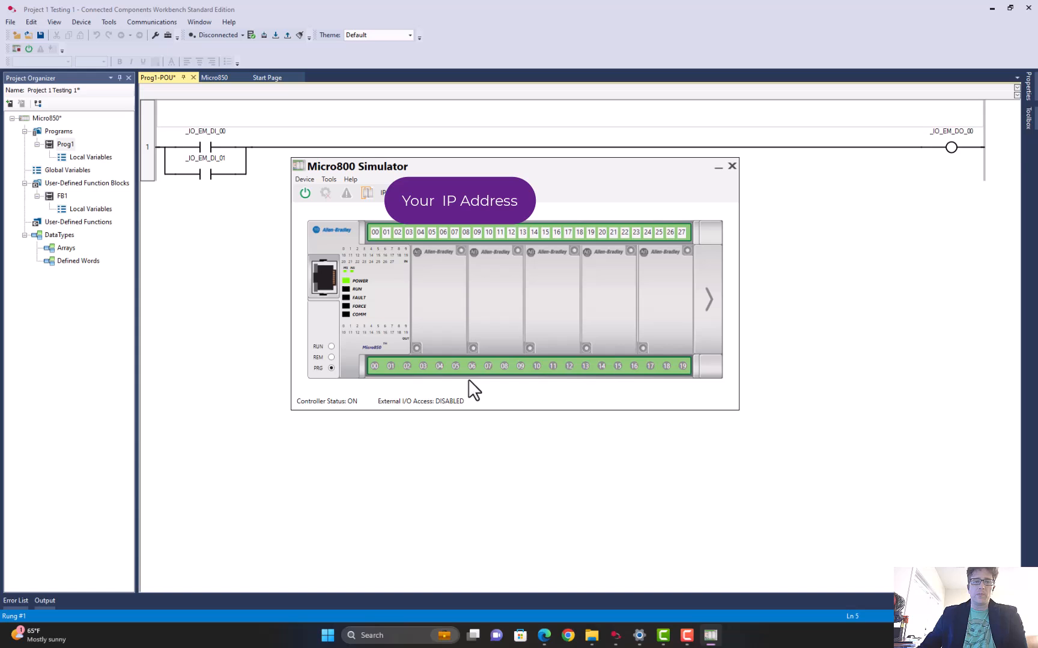
pyautogui.click(493, 298)
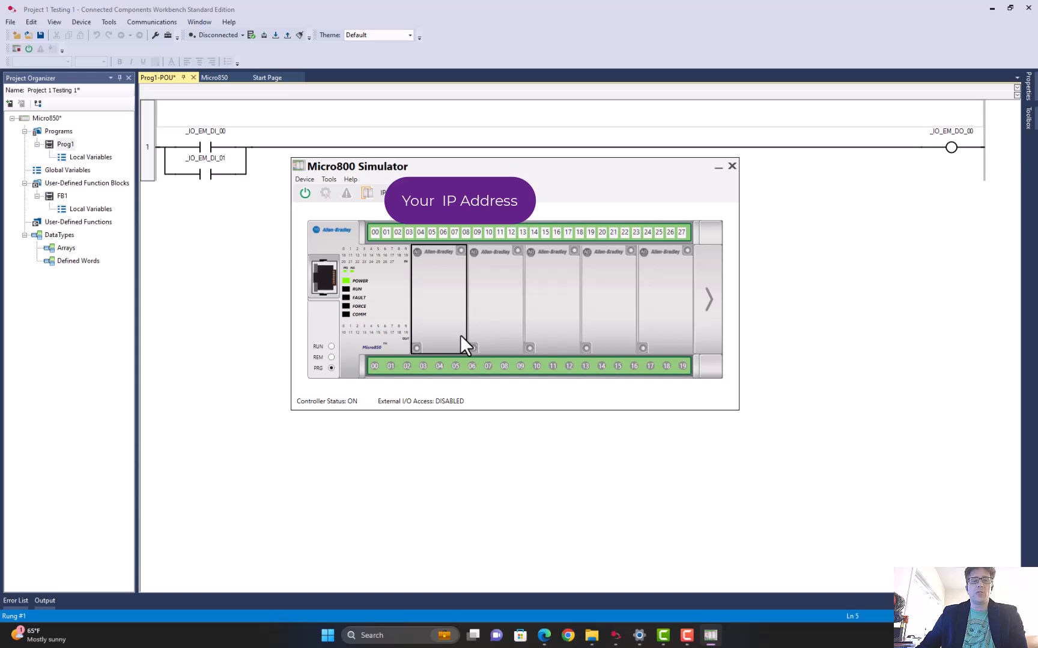
pyautogui.moveTo(461, 284)
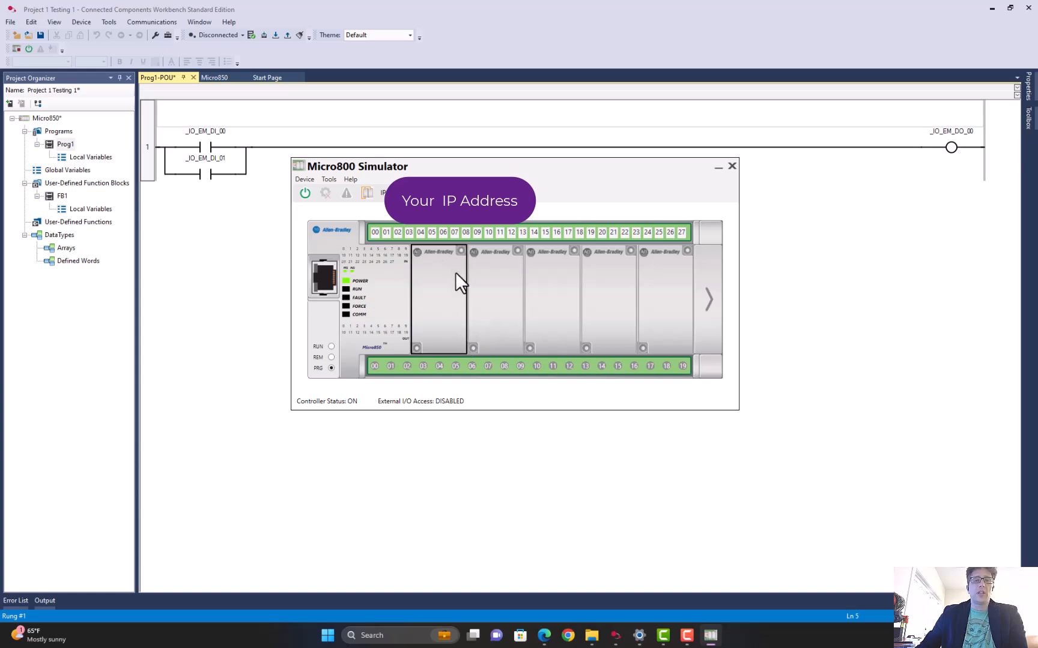
pyautogui.moveTo(724, 218)
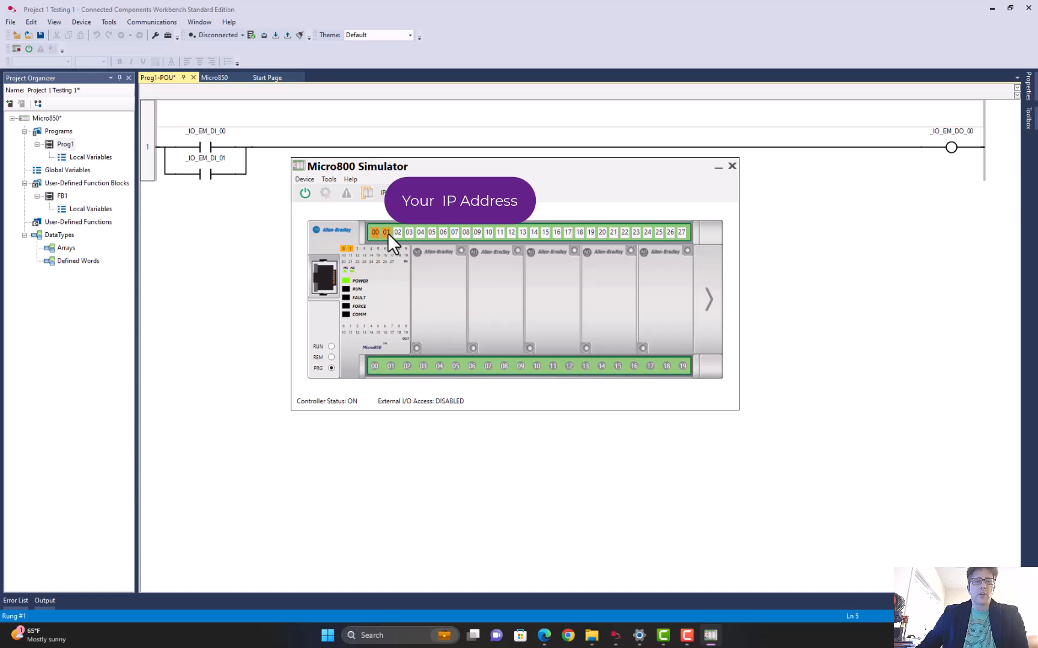
pyautogui.click(387, 232)
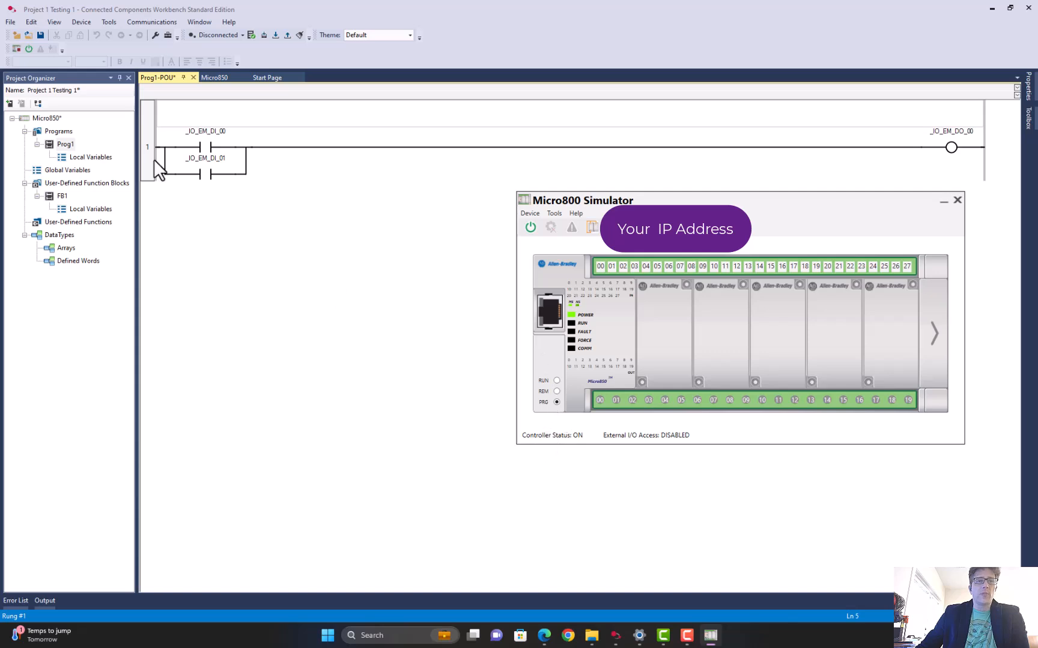
pyautogui.moveTo(179, 166)
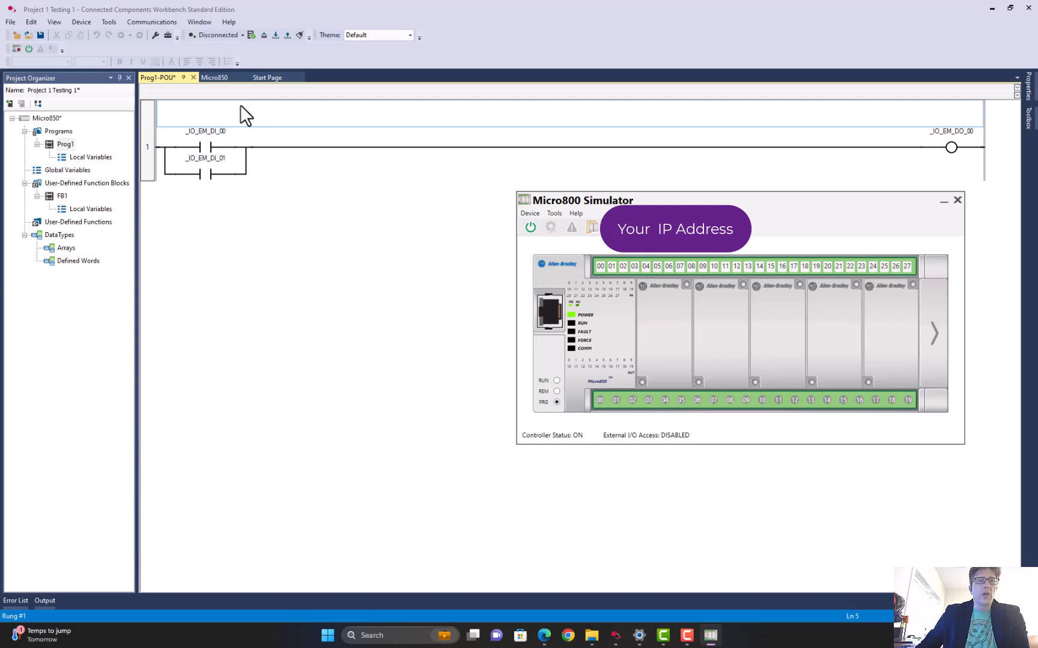
pyautogui.moveTo(275, 35)
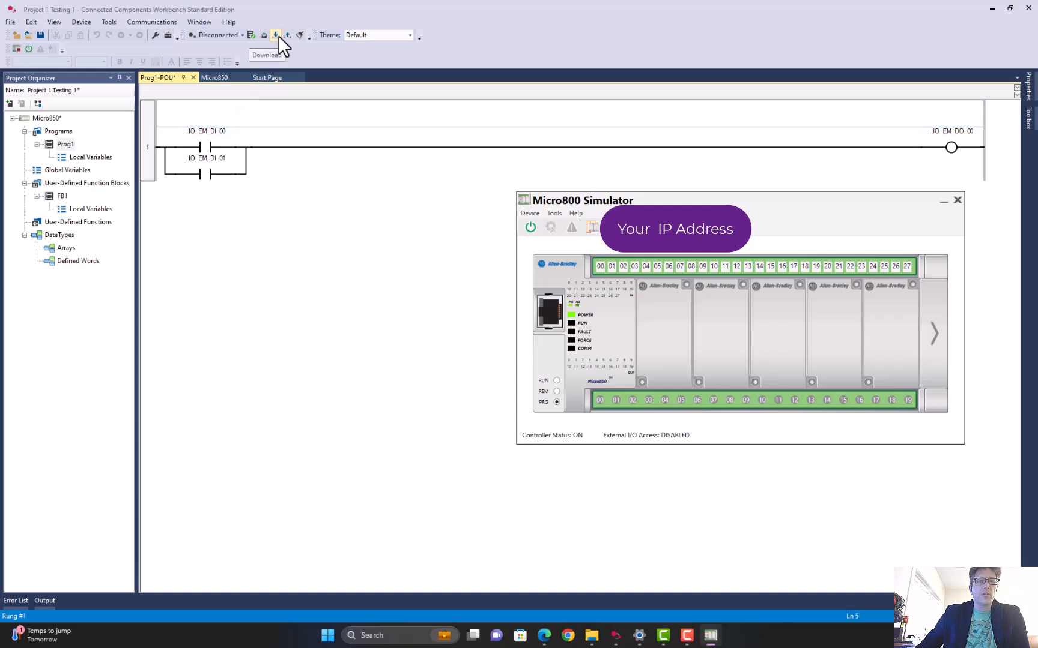
# Build the OR-logic project via Download, bringing up the Micro850 Sim general settings
pyautogui.click(275, 35)
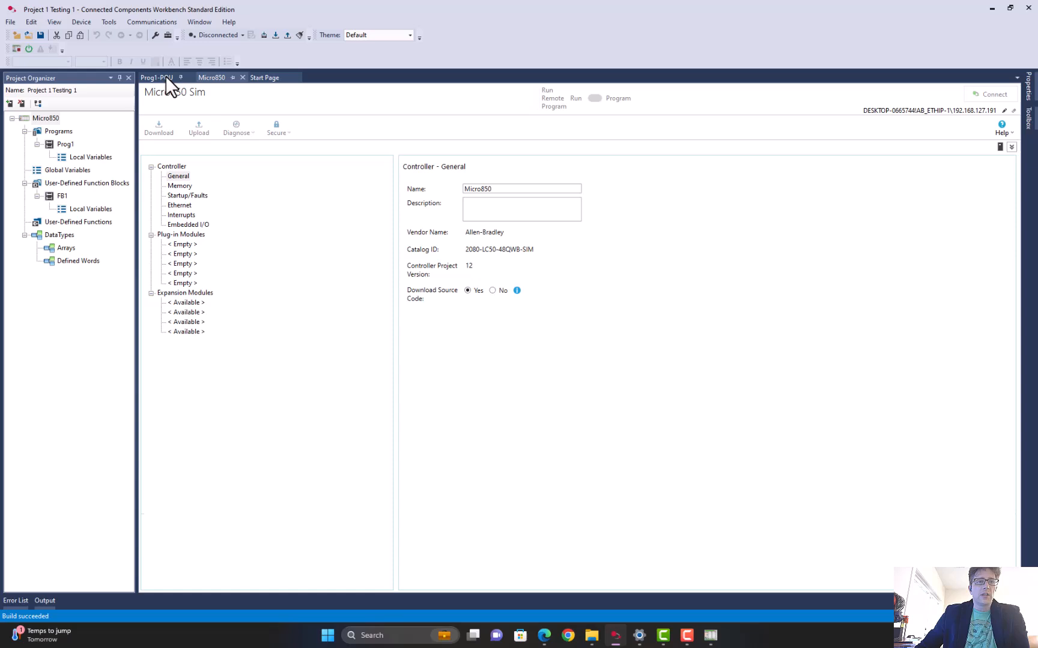
pyautogui.moveTo(215, 91)
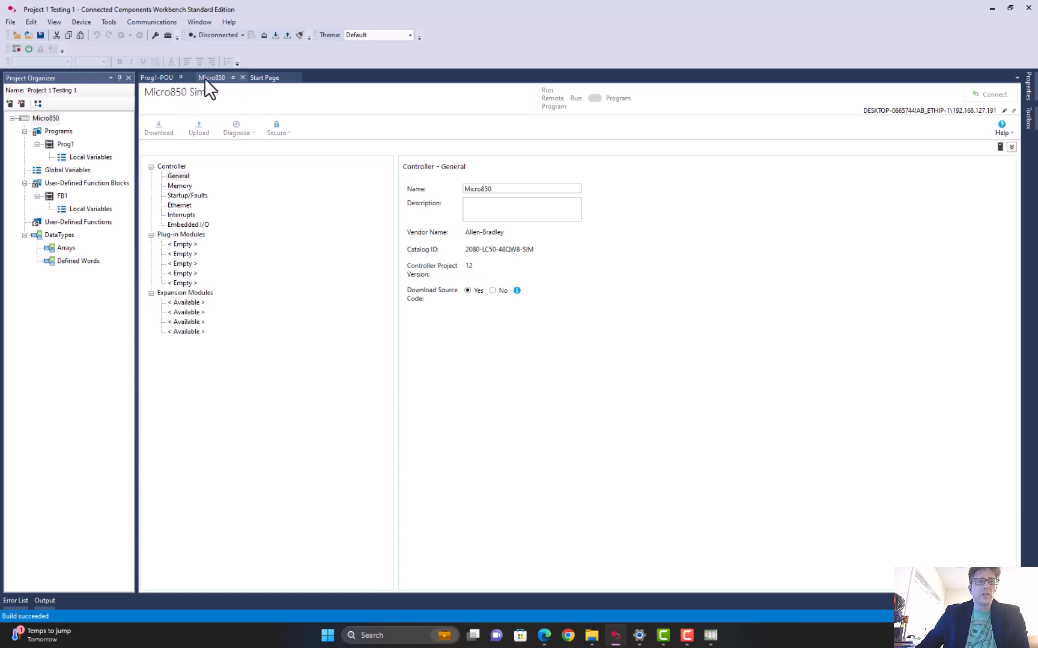
pyautogui.moveTo(190, 223)
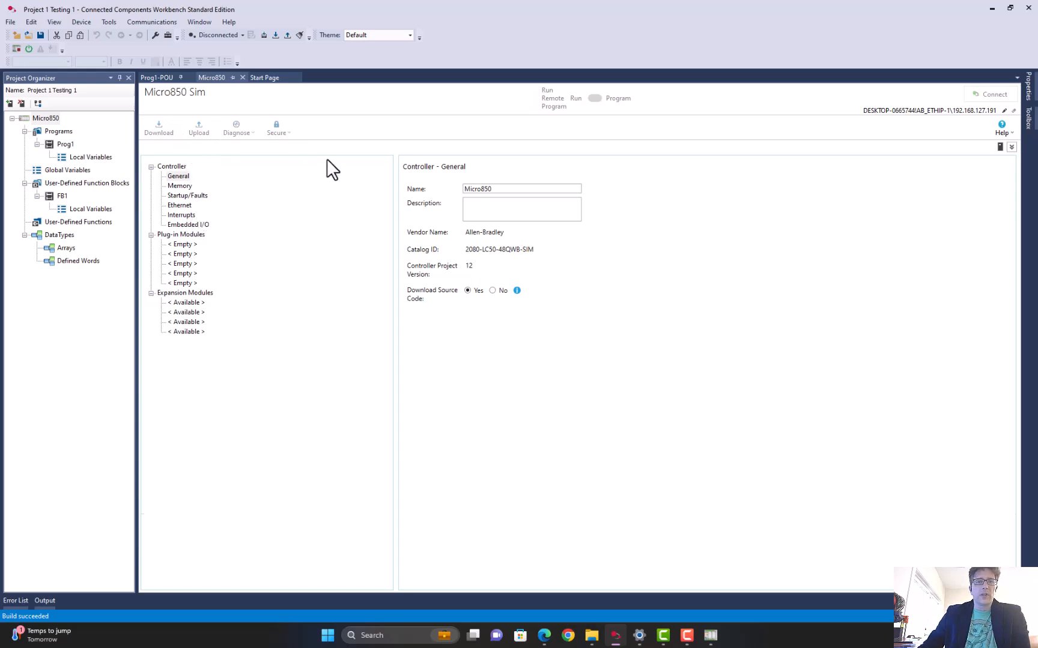
# Connect to the Micro850 Sim and download, retrying after the mode change
pyautogui.click(710, 636)
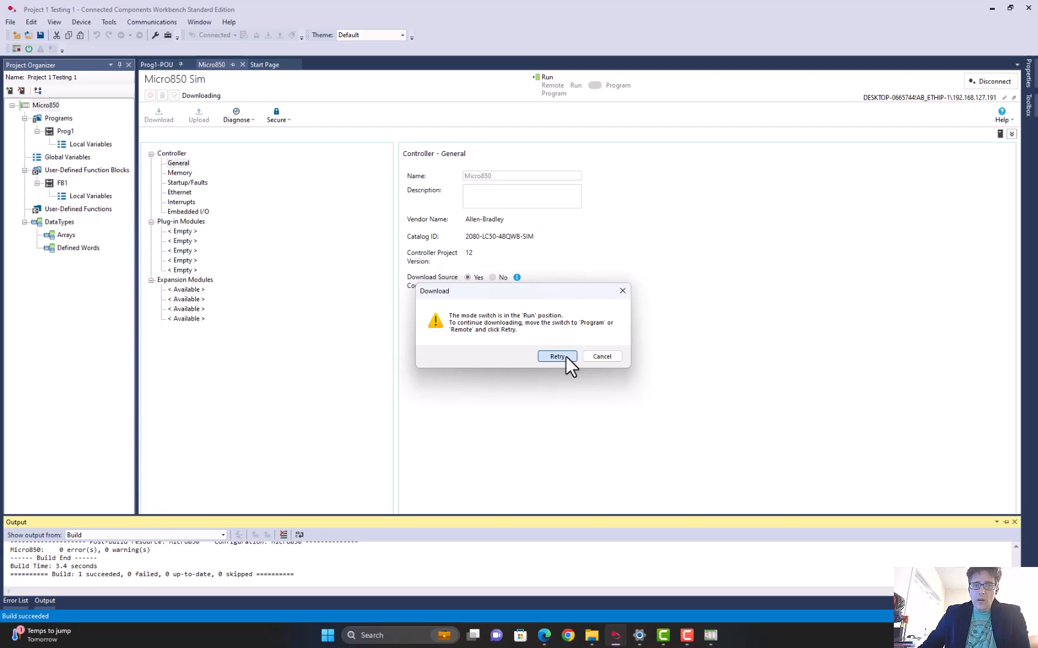
pyautogui.click(557, 356)
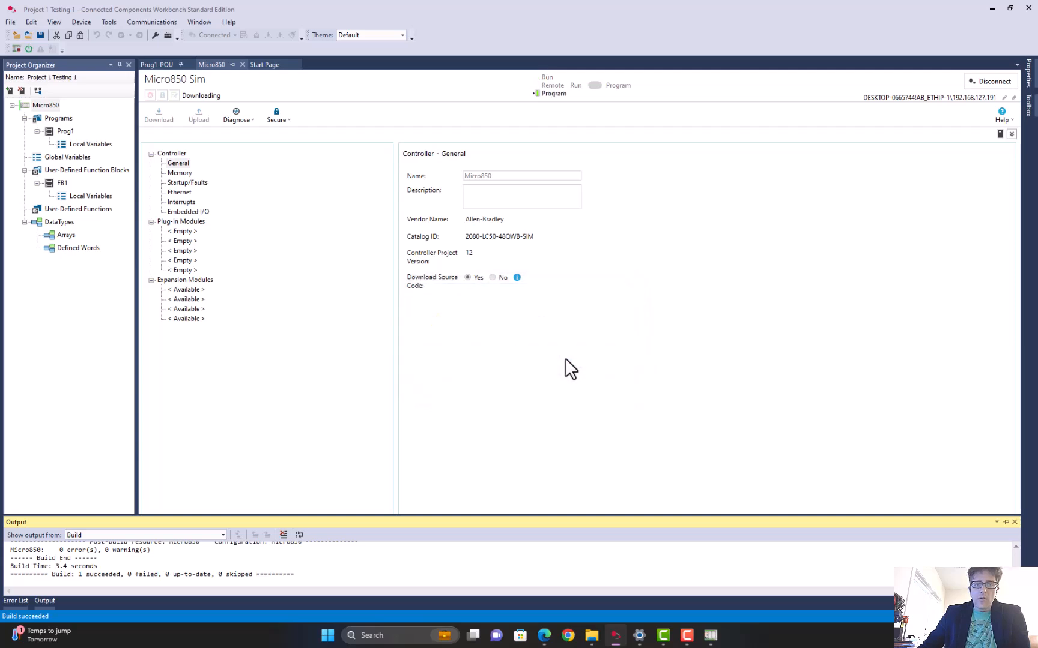
pyautogui.click(158, 112)
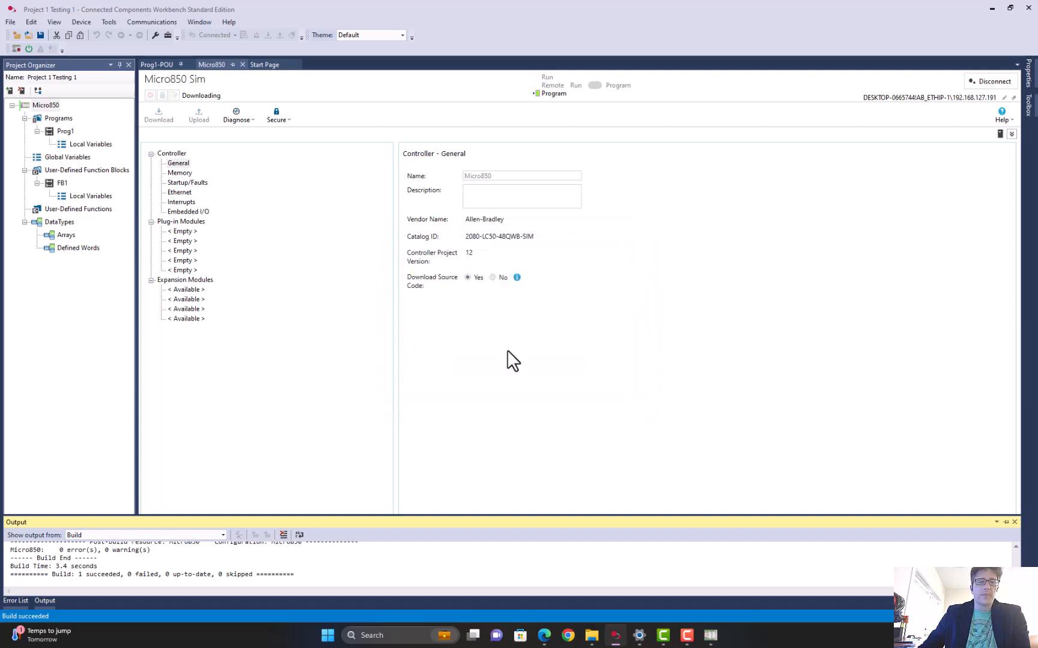
pyautogui.click(158, 114)
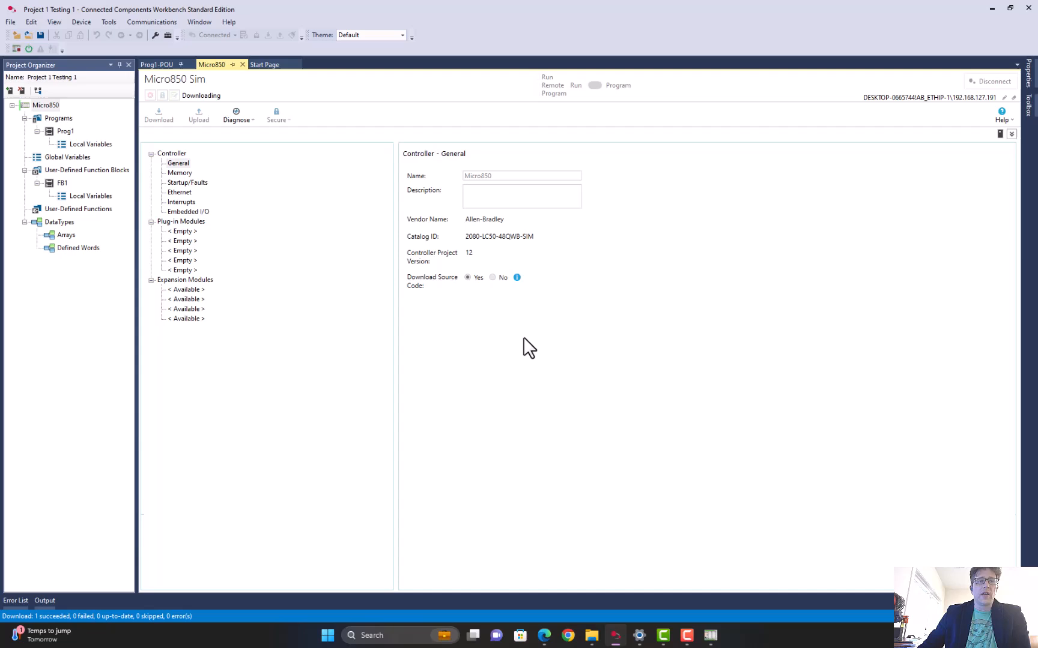
pyautogui.moveTo(199, 110)
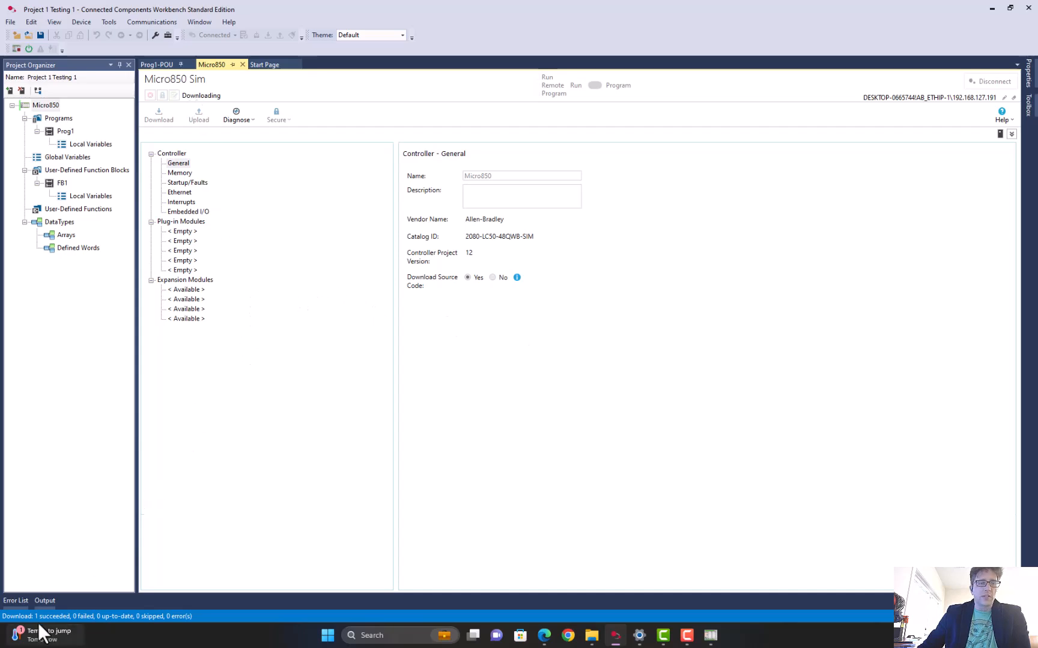
pyautogui.moveTo(99, 634)
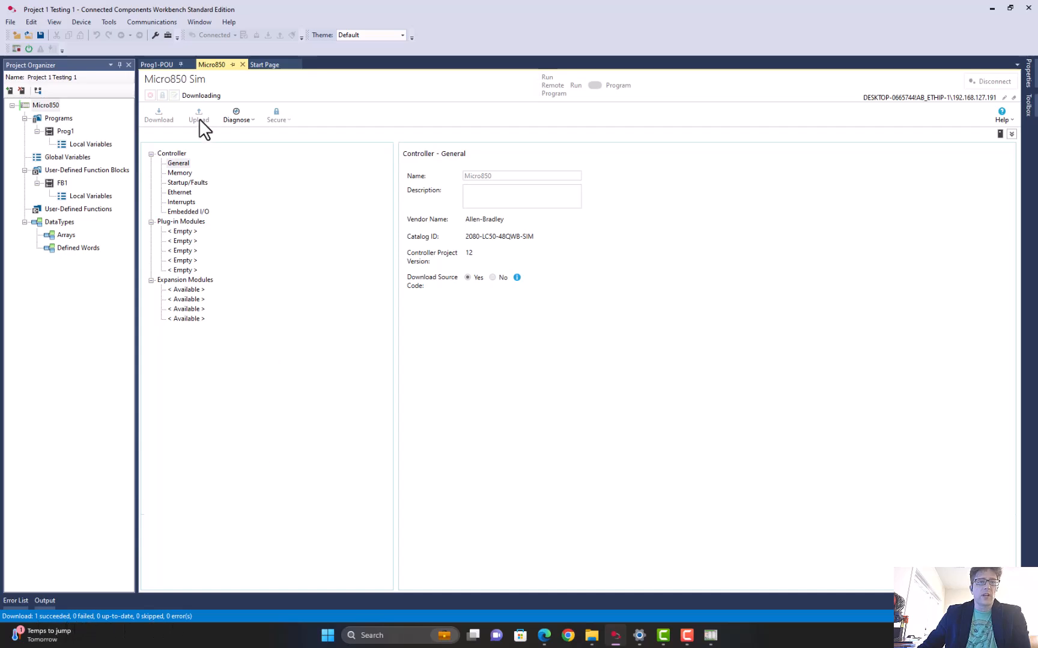
pyautogui.moveTo(237, 69)
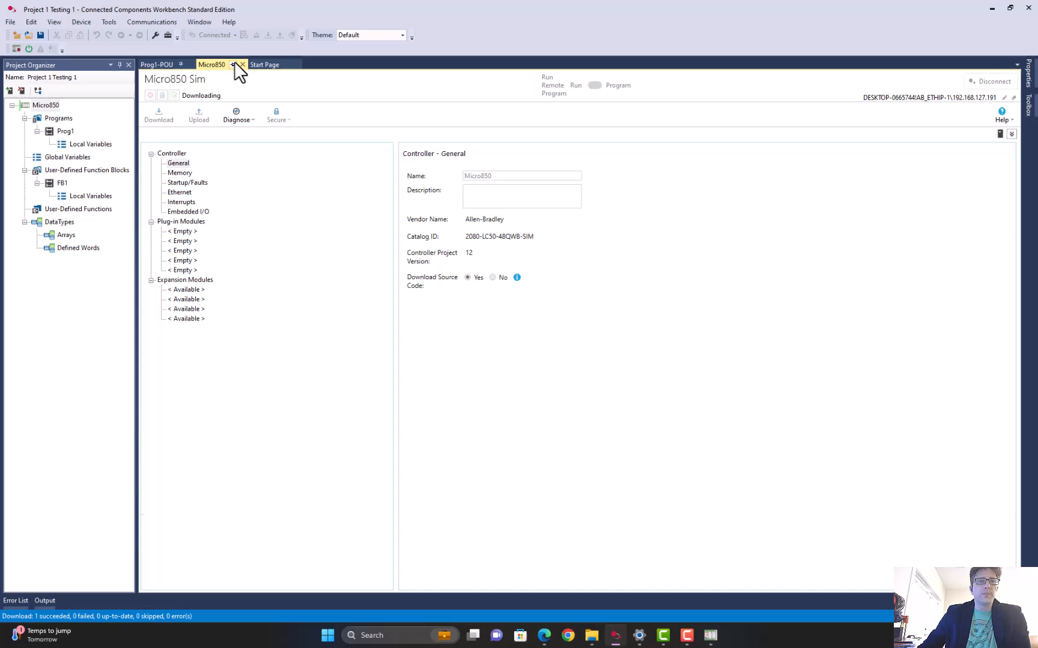
# Attempt an upload from Prog1-POU and acknowledge the lost-connection error
pyautogui.click(157, 64)
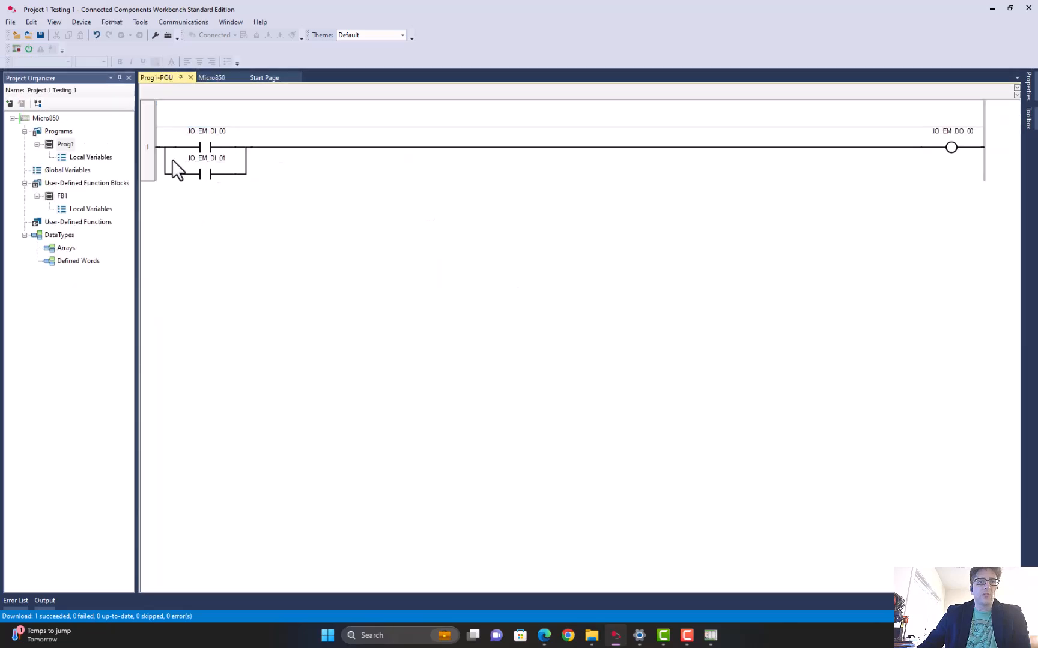
pyautogui.moveTo(198, 151)
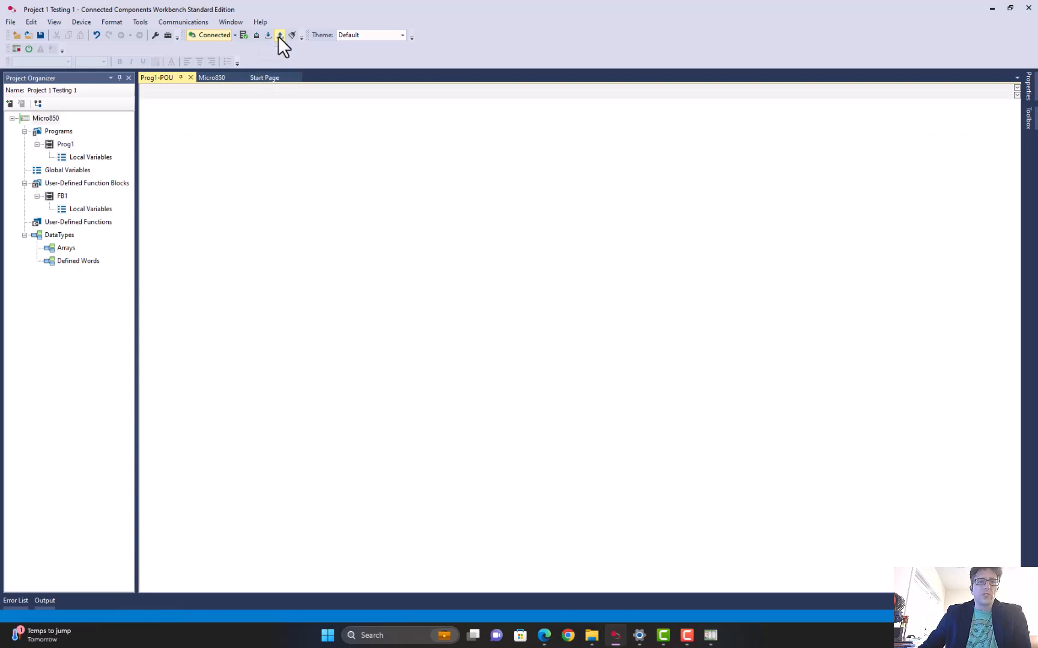
pyautogui.click(279, 35)
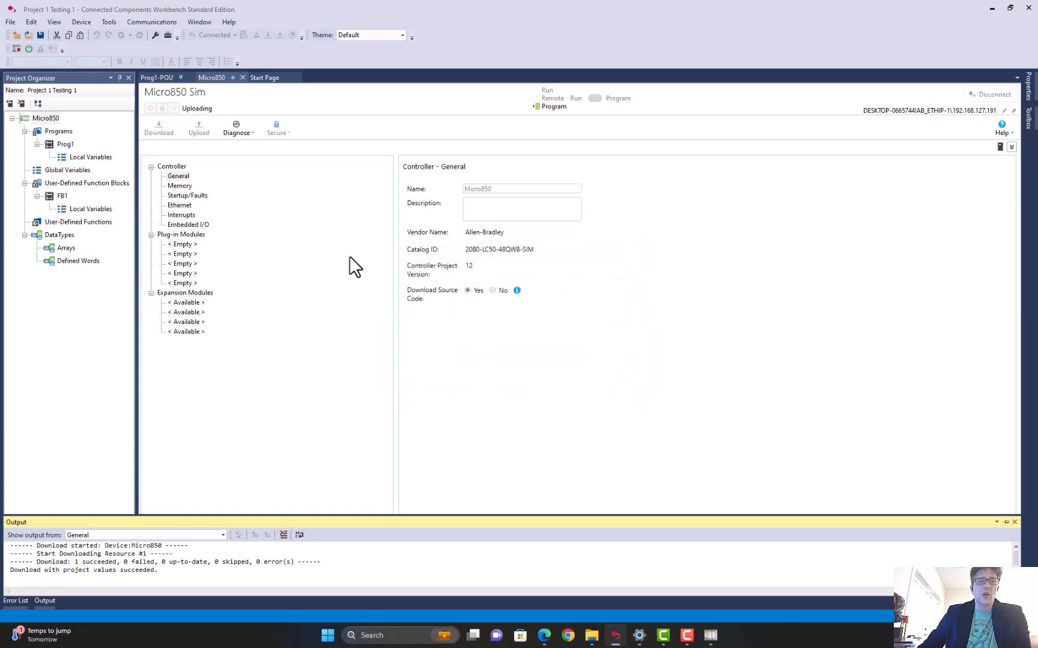
pyautogui.click(199, 126)
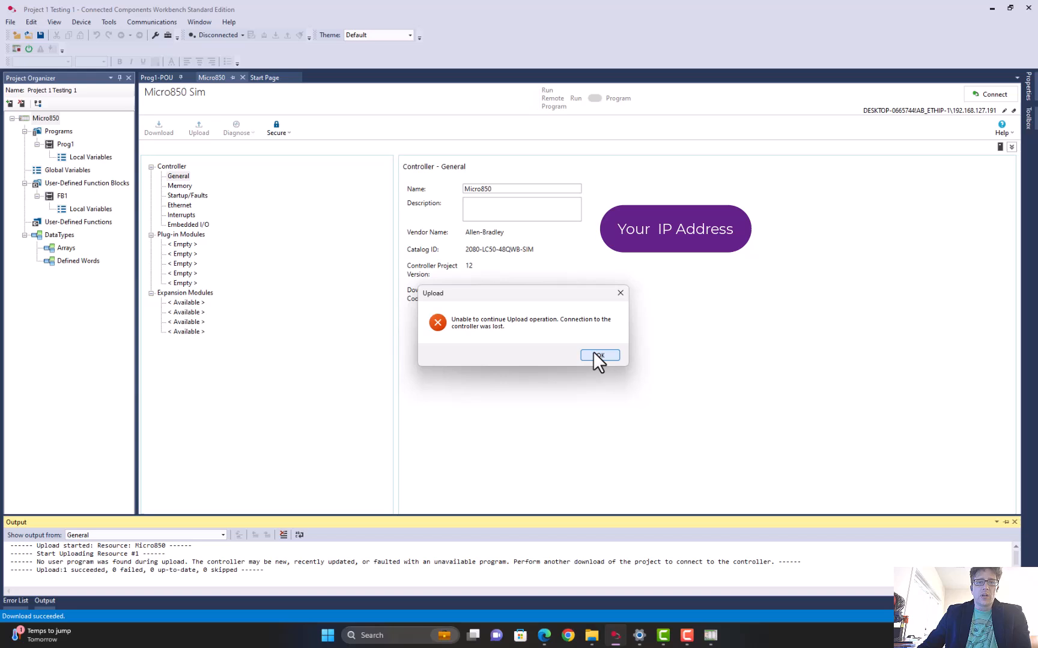
pyautogui.click(598, 355)
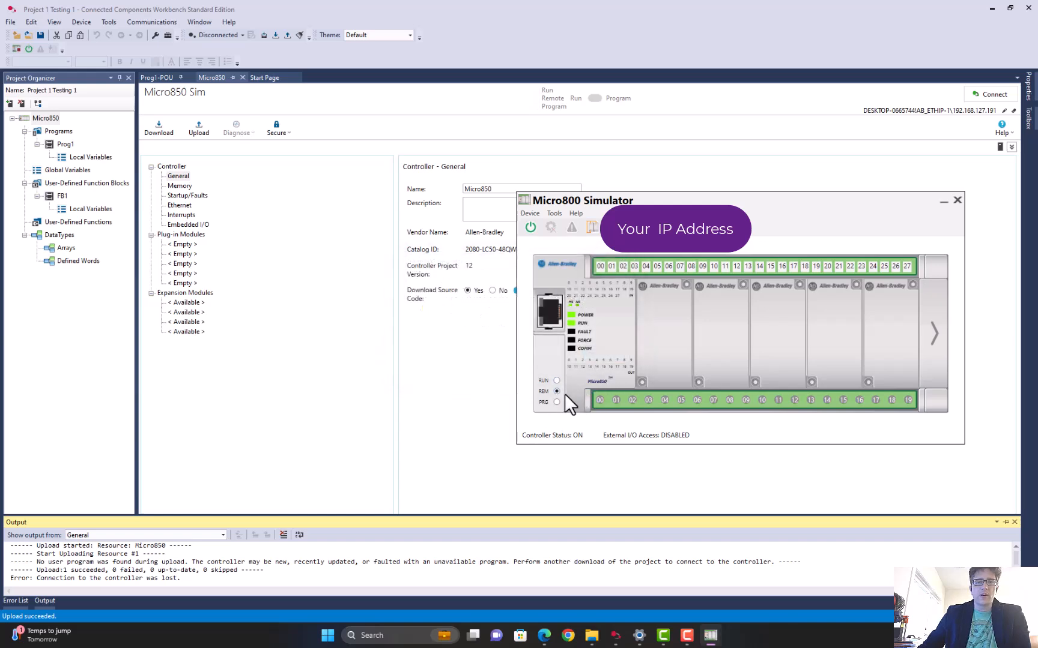
# Set the simulator's mode switch to RUN and accept the 10-minute limit warning
pyautogui.click(557, 391)
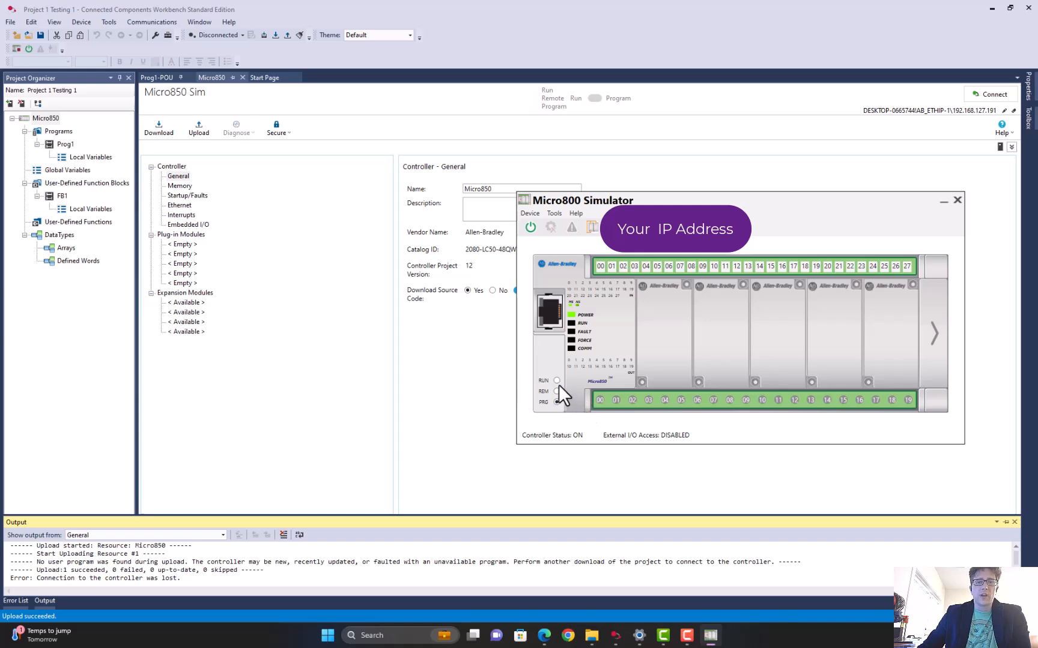
pyautogui.click(556, 381)
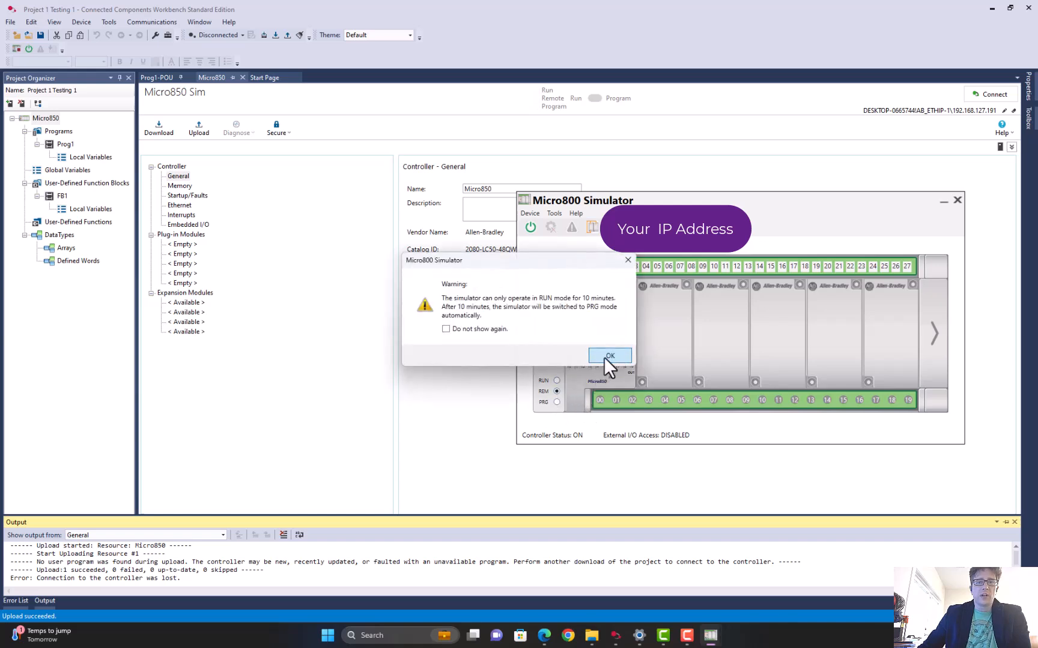
pyautogui.click(609, 355)
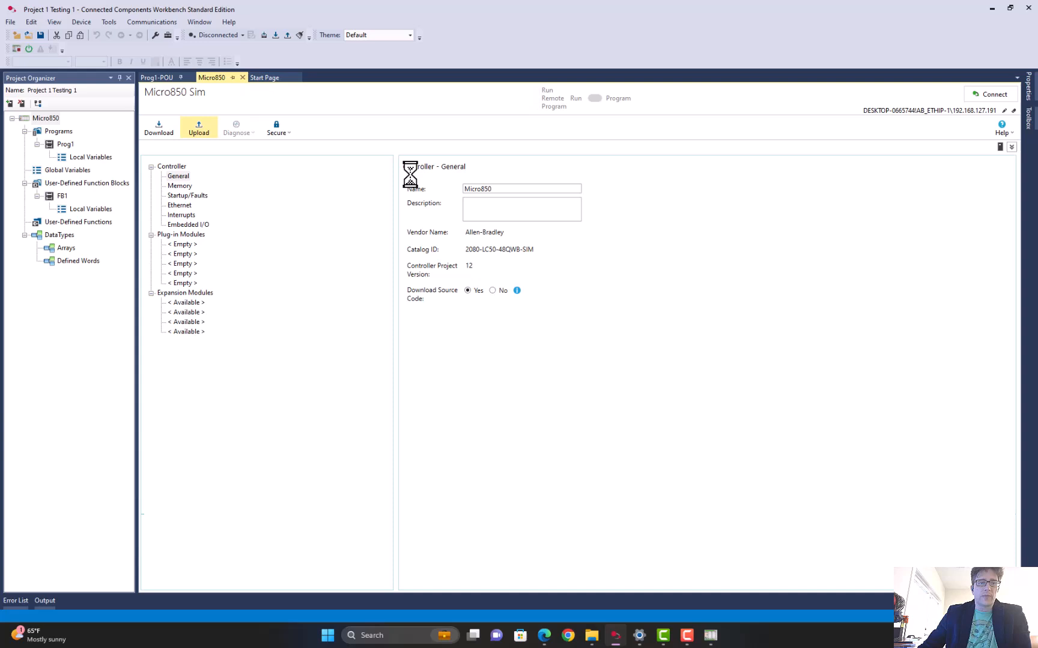
# Upload with logical values, then show the Micro850 controller's general settings
pyautogui.click(199, 127)
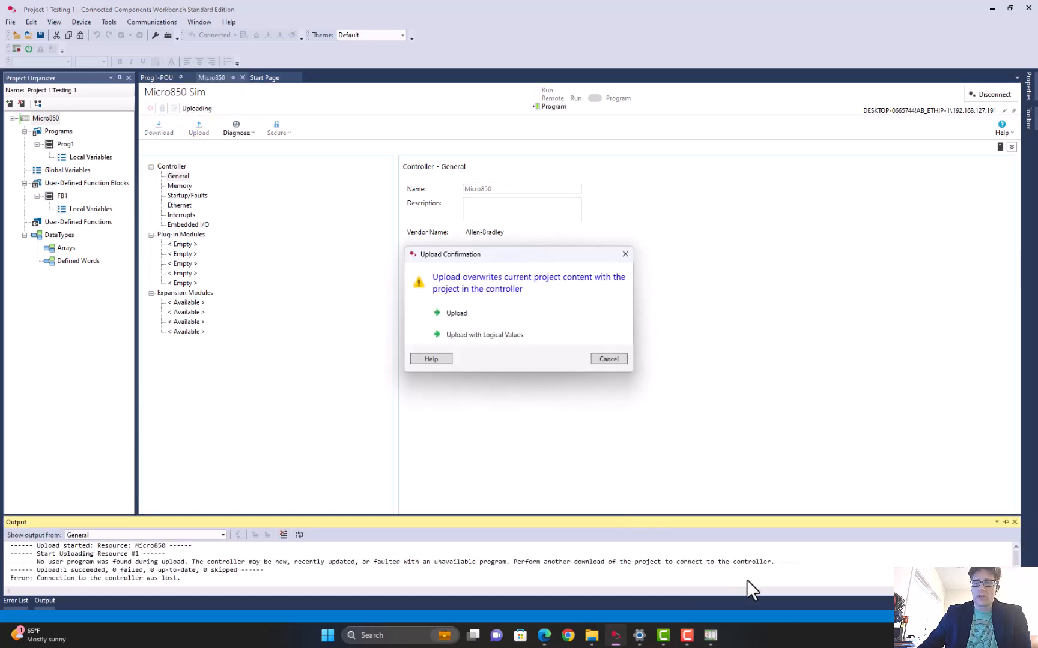
pyautogui.moveTo(499, 338)
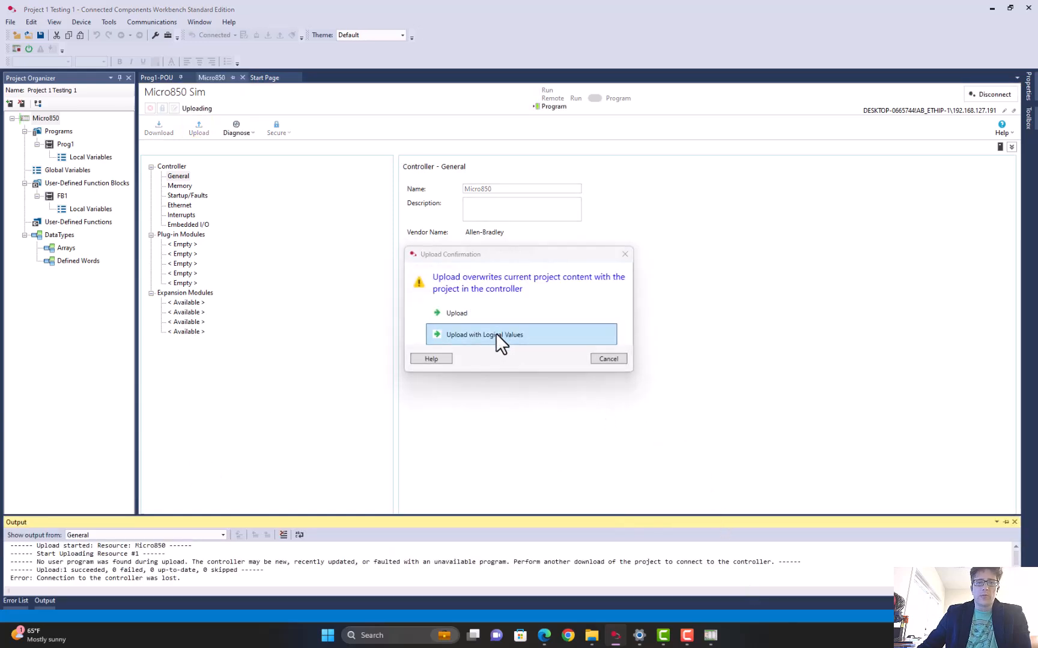
pyautogui.click(520, 335)
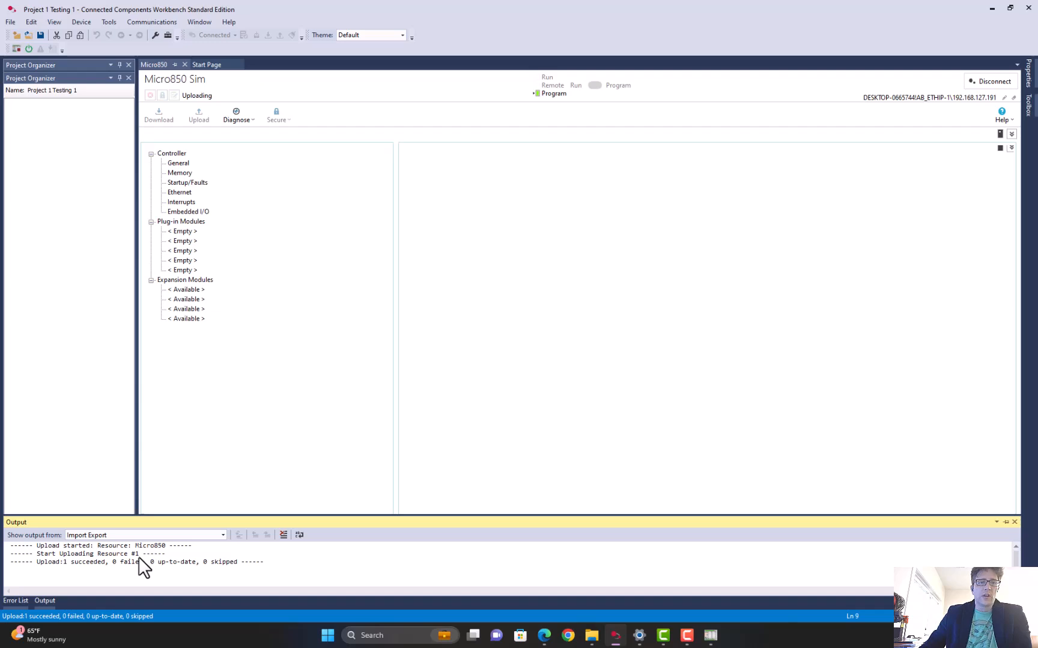
pyautogui.click(178, 163)
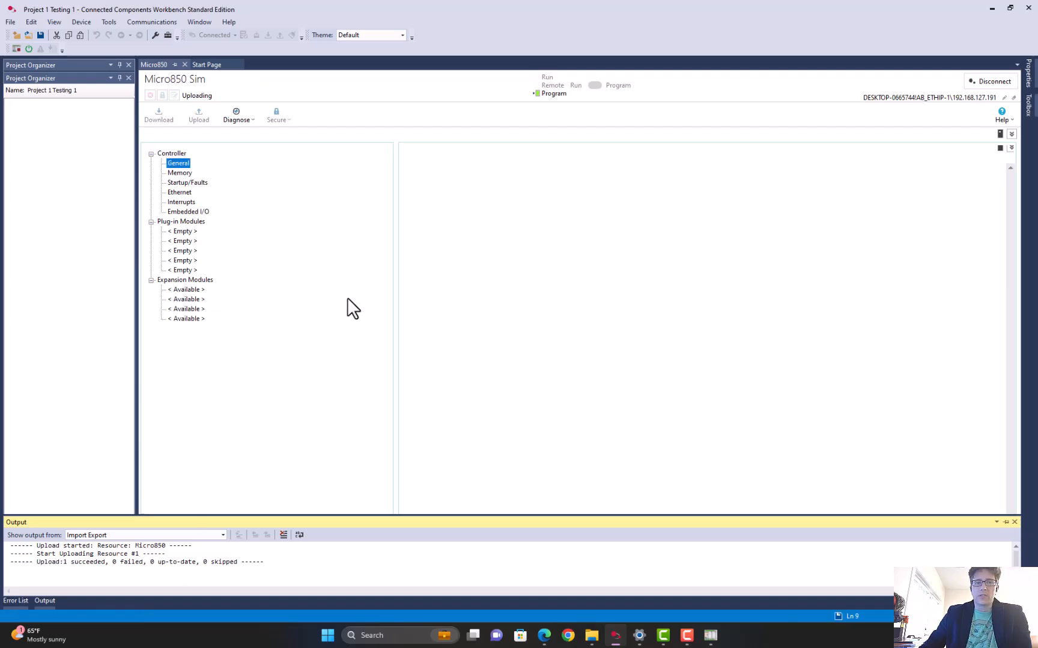
pyautogui.click(177, 163)
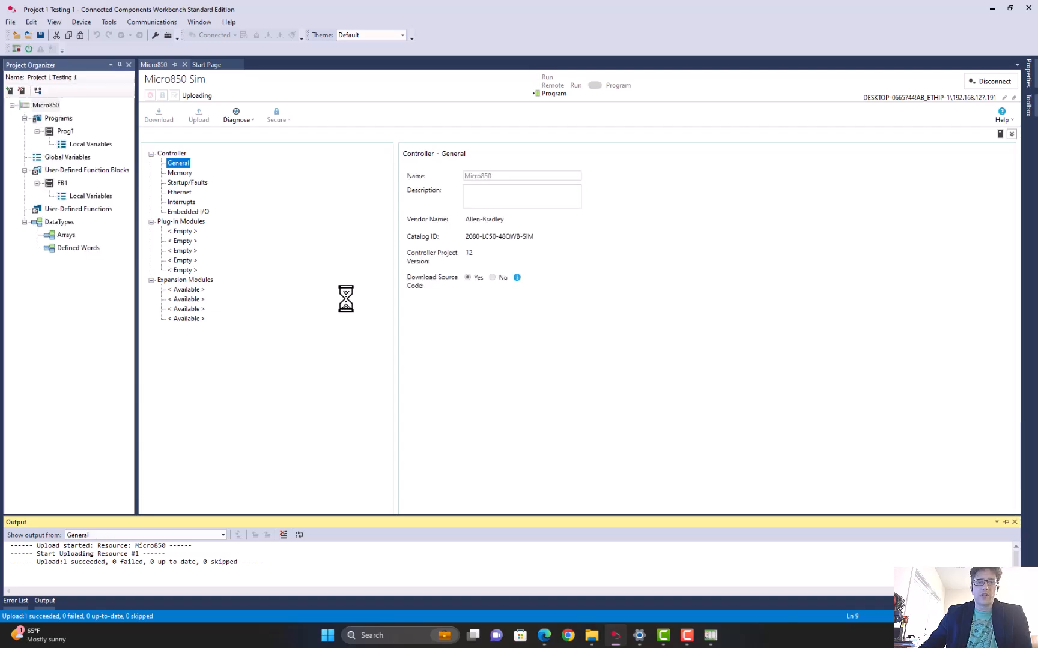
pyautogui.moveTo(302, 235)
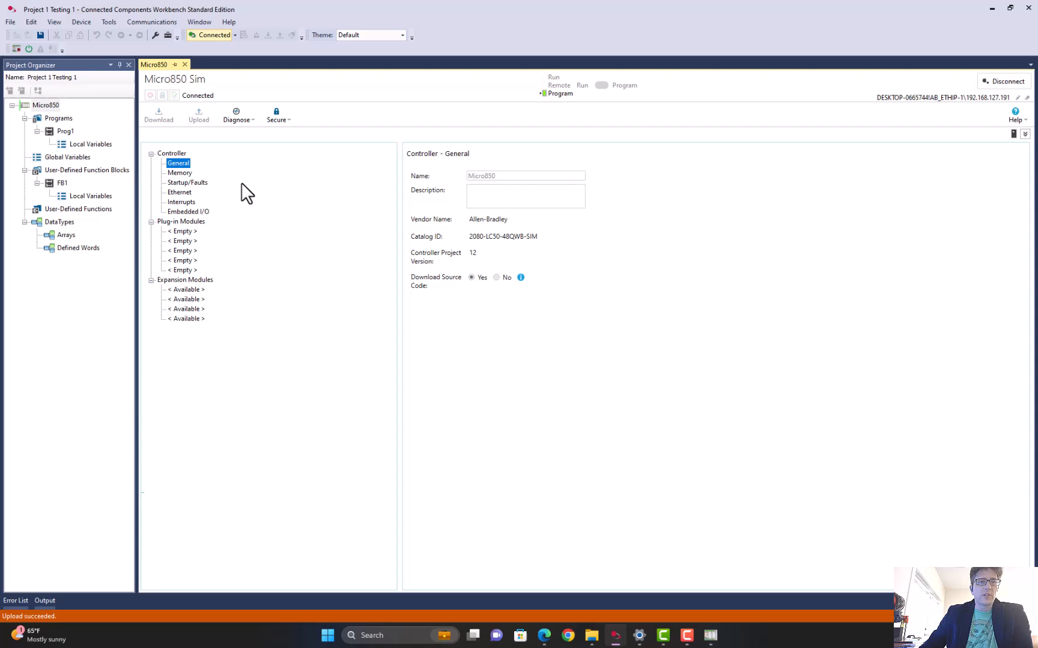
pyautogui.moveTo(161, 78)
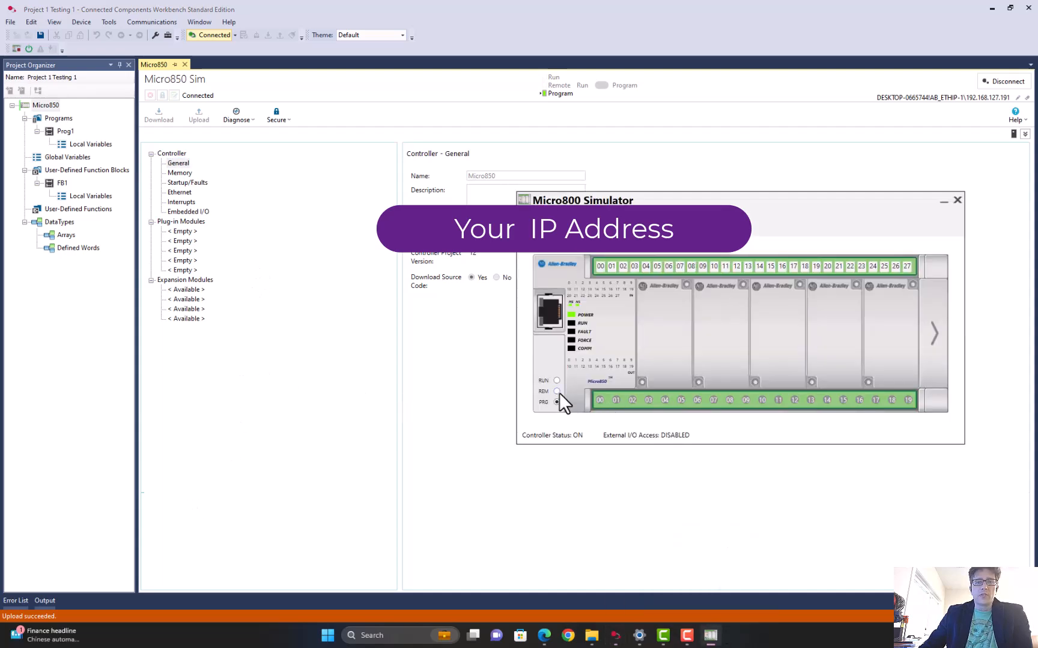
# Switch the simulator to RUN, dismiss the time-limit warning, and confirm RUN stays selected
pyautogui.click(557, 380)
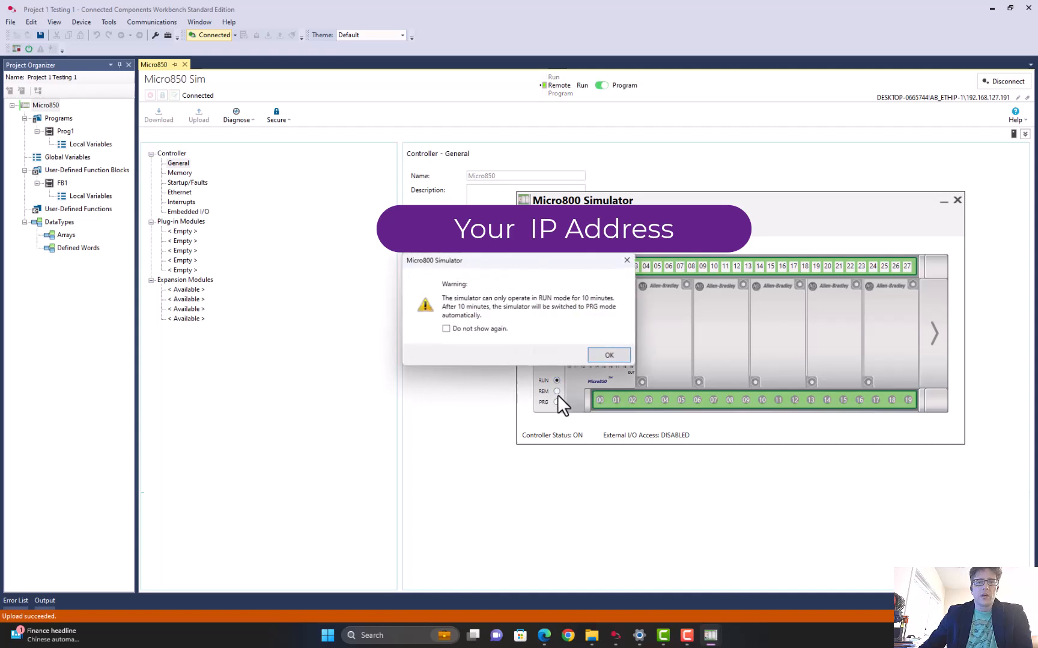
pyautogui.click(608, 355)
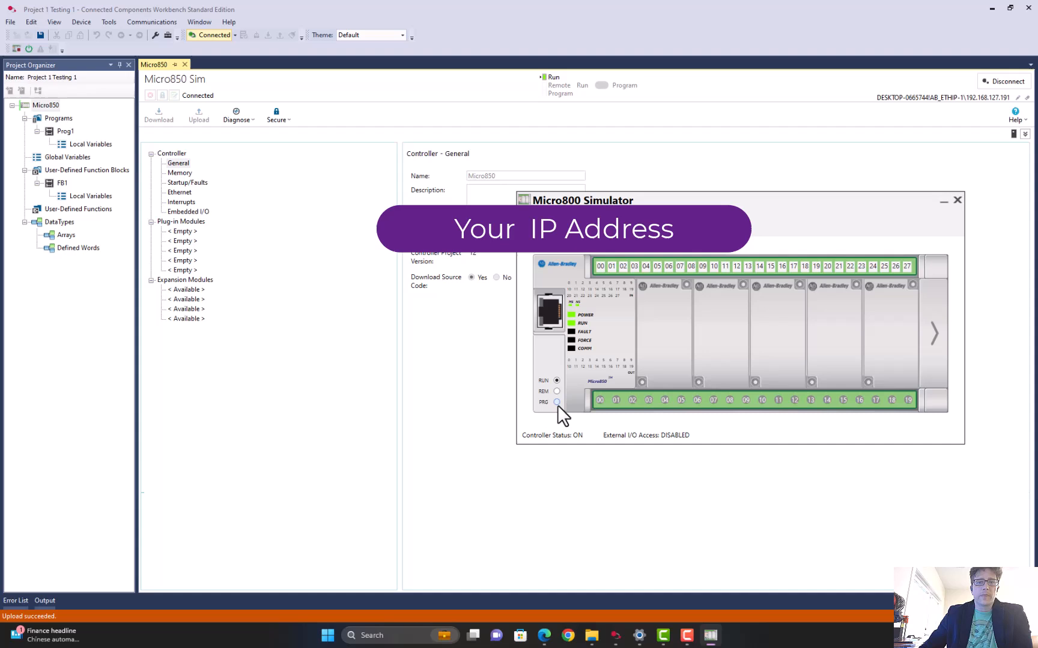
pyautogui.click(556, 401)
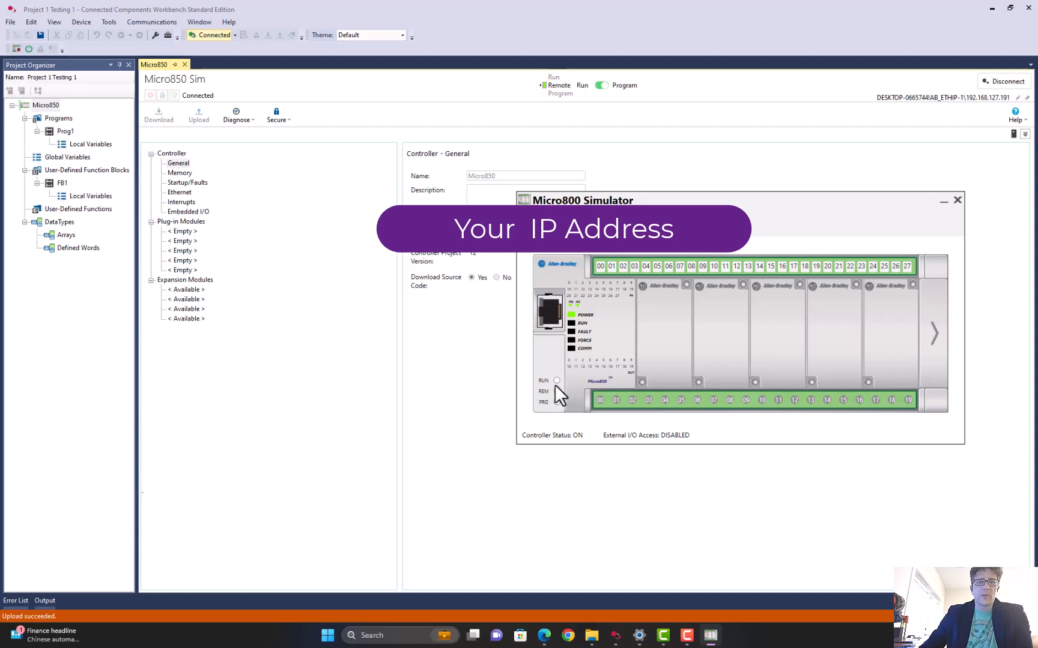
pyautogui.click(599, 85)
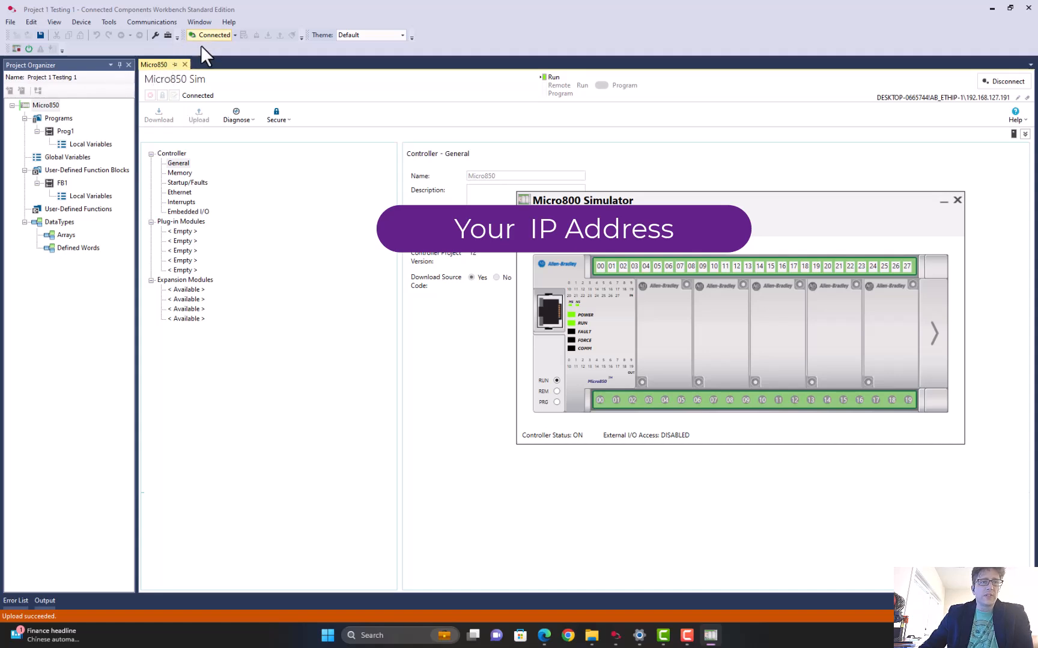
pyautogui.rightClick(65, 130)
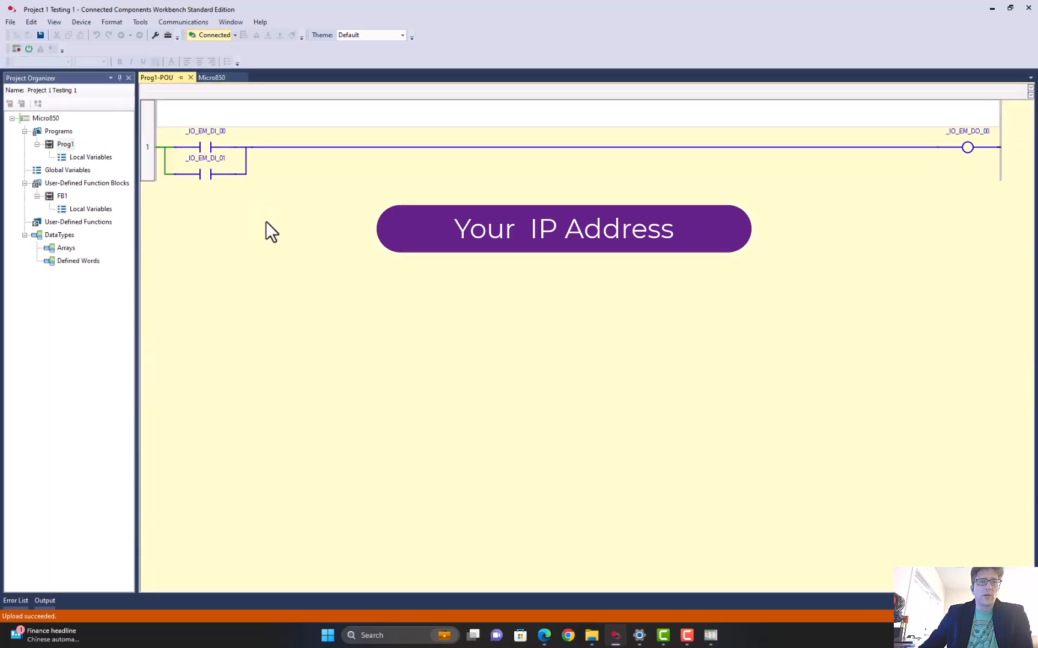
pyautogui.moveTo(66, 149)
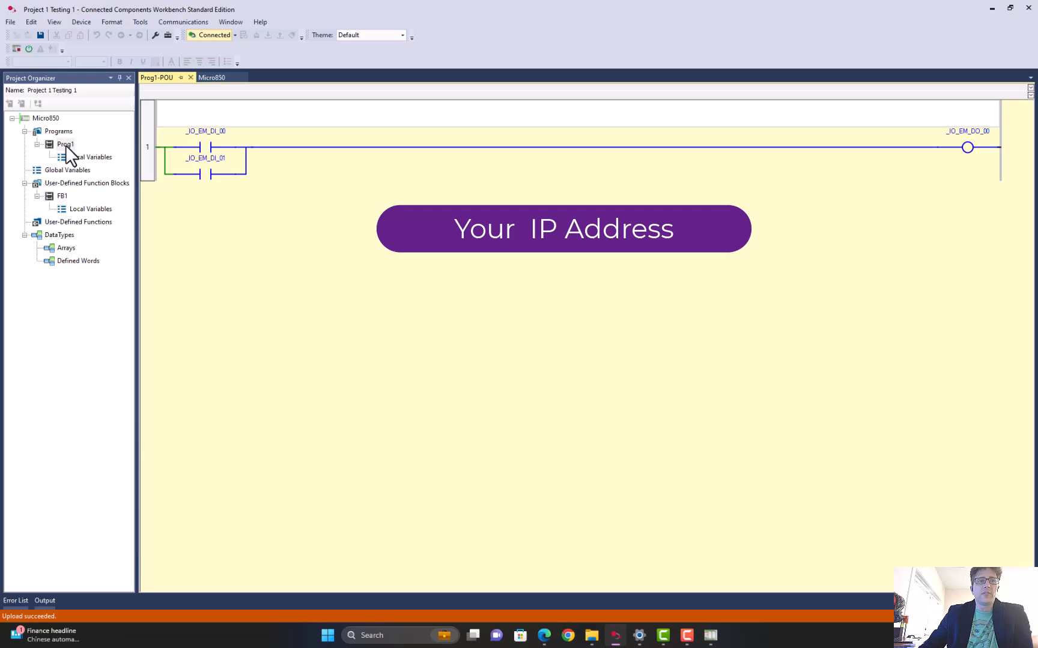
# Open Prog1 from its right-click menu in the Project Organizer
pyautogui.rightClick(65, 144)
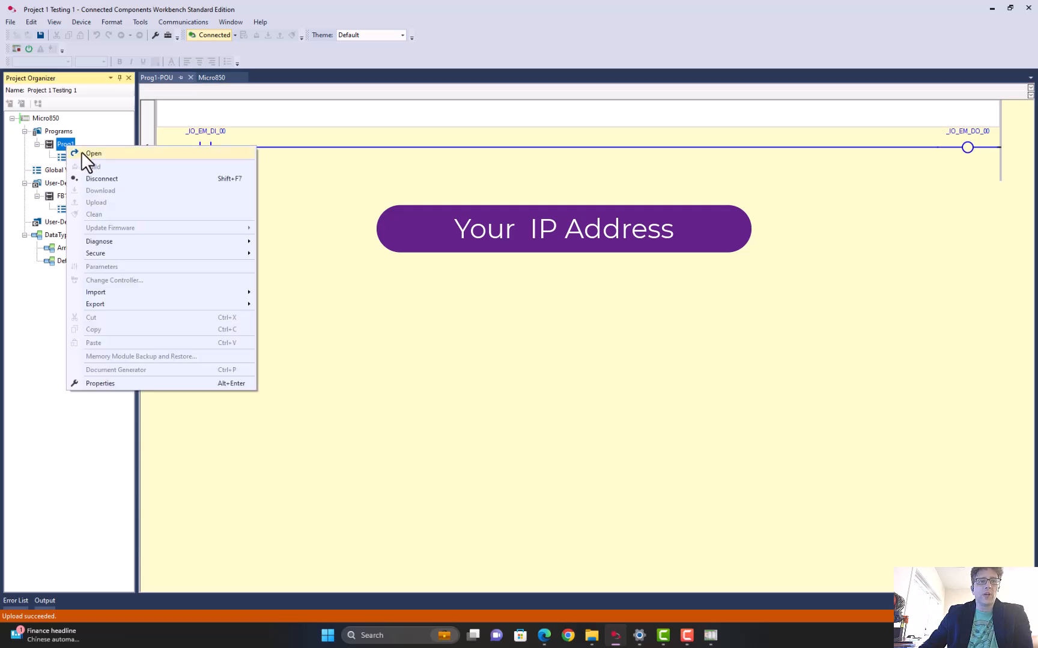
pyautogui.click(93, 153)
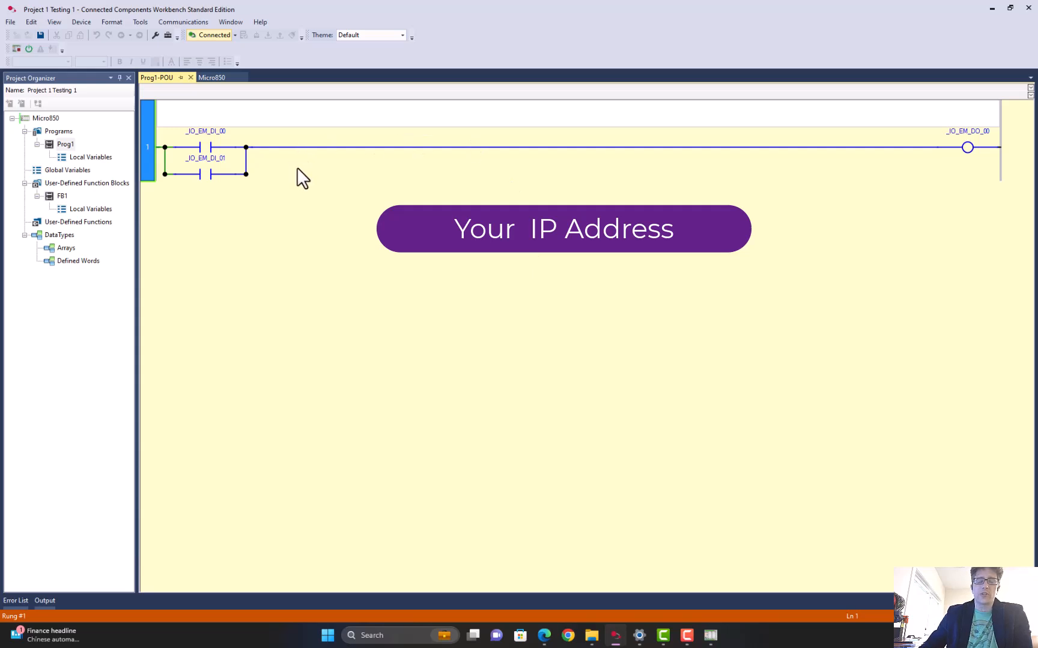
pyautogui.moveTo(278, 190)
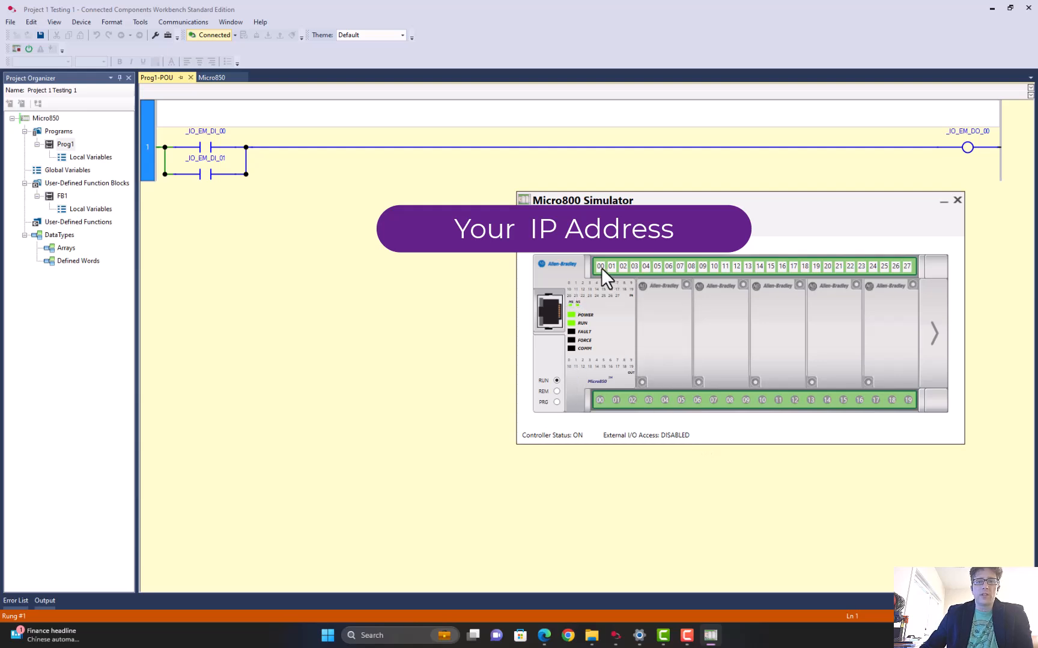
# Turn on simulator inputs 00 and 01, then acknowledge the watchdog timeout fault
pyautogui.click(599, 266)
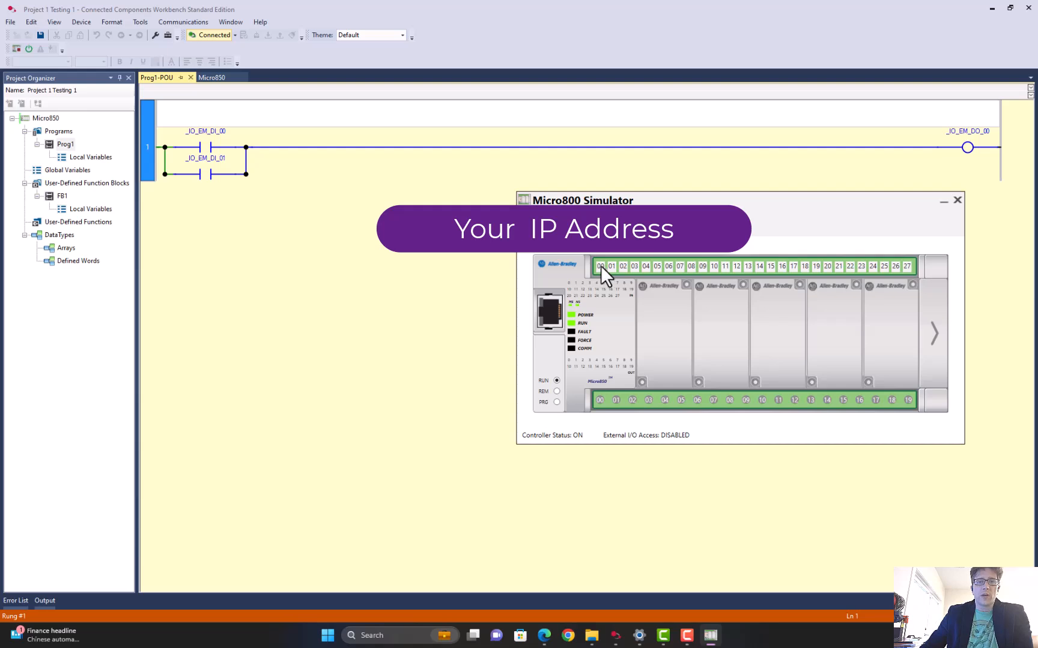
pyautogui.moveTo(616, 280)
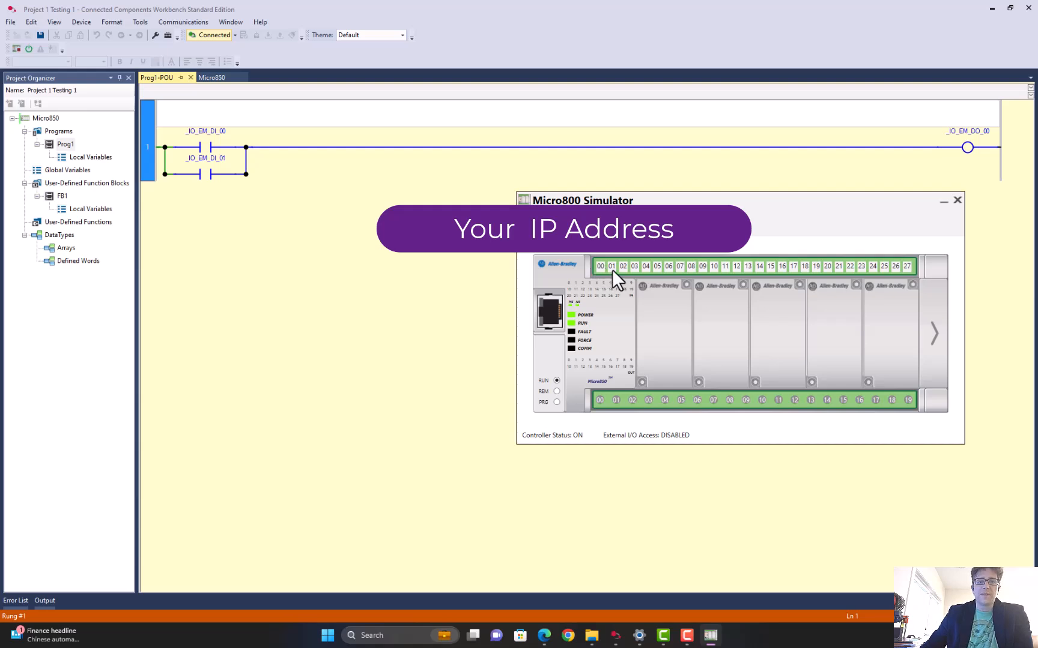
pyautogui.click(600, 266)
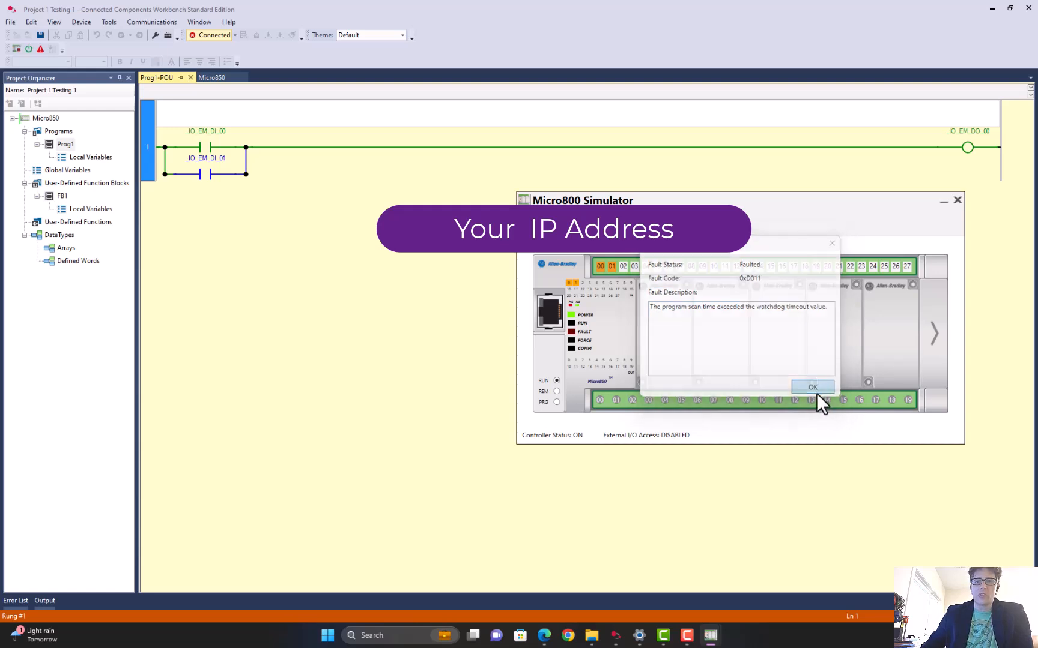
pyautogui.click(812, 387)
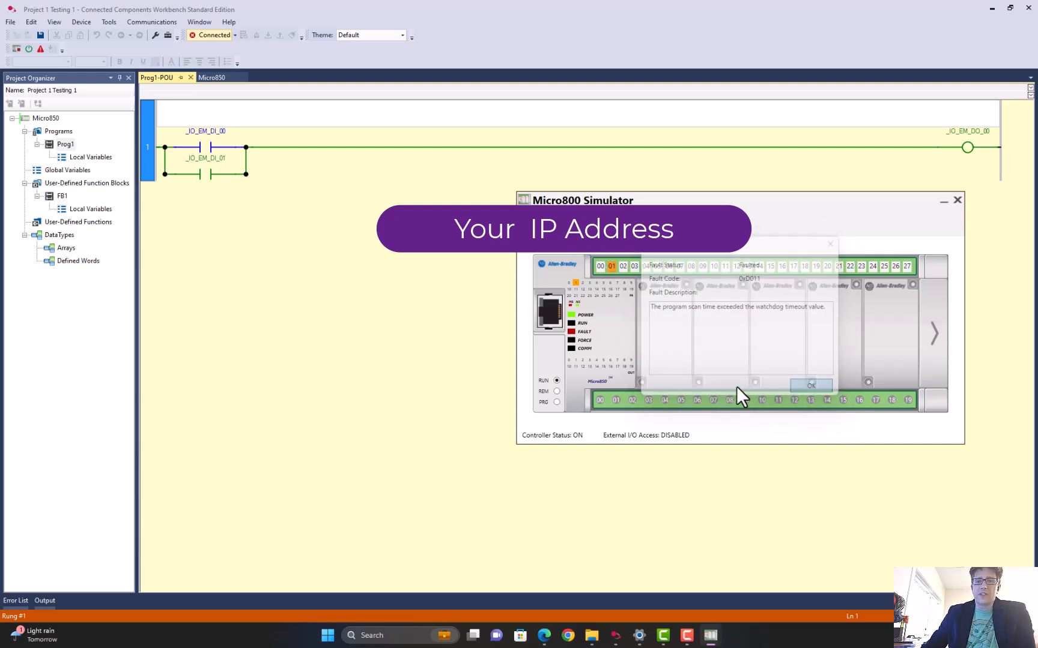
pyautogui.click(811, 385)
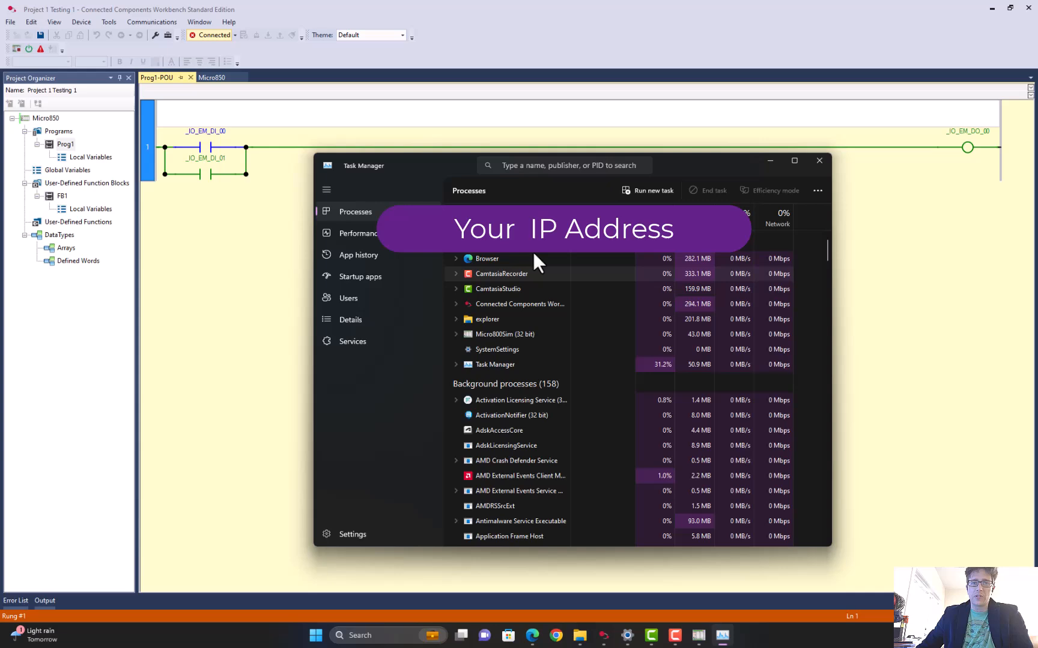
# Jump from the Micro800 Simulator app to its entry in the Details list
pyautogui.scroll(-3)
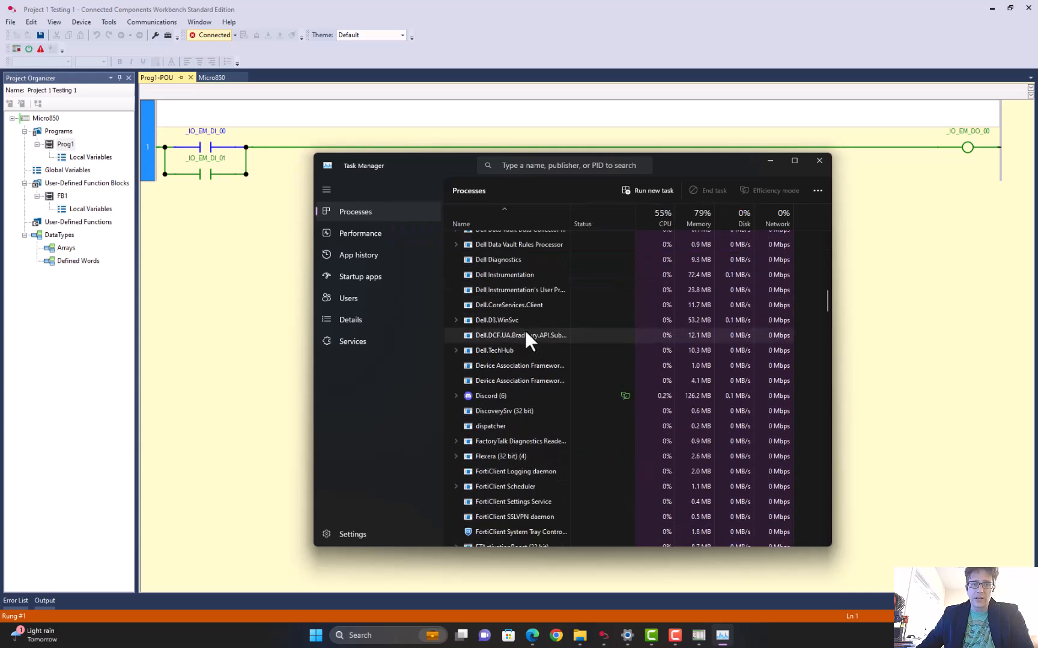
pyautogui.scroll(-3)
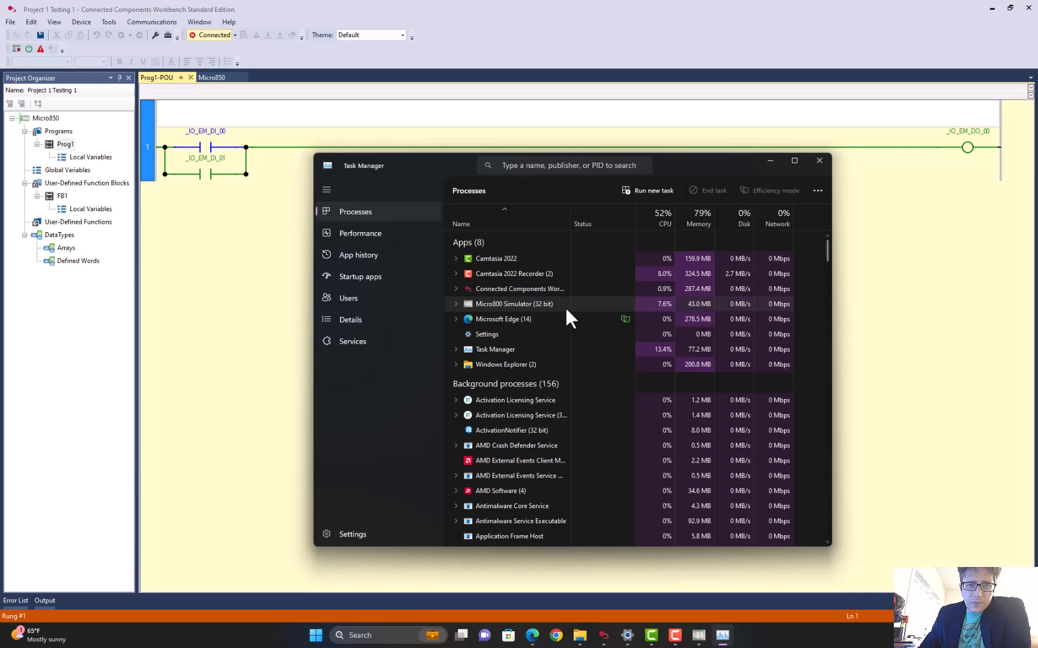
pyautogui.rightClick(514, 304)
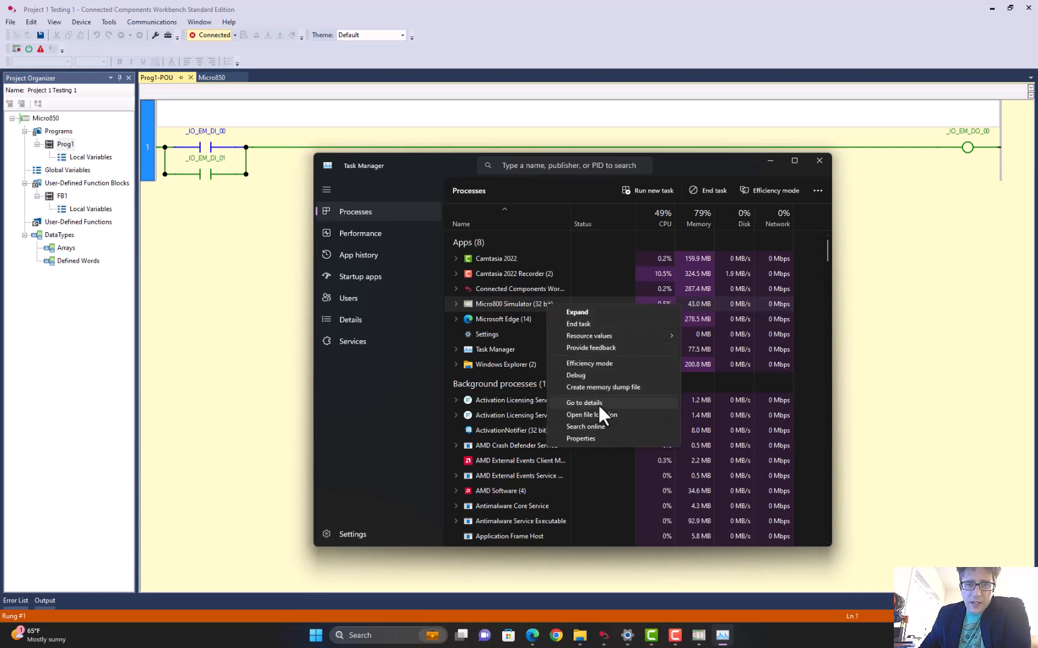
pyautogui.click(583, 403)
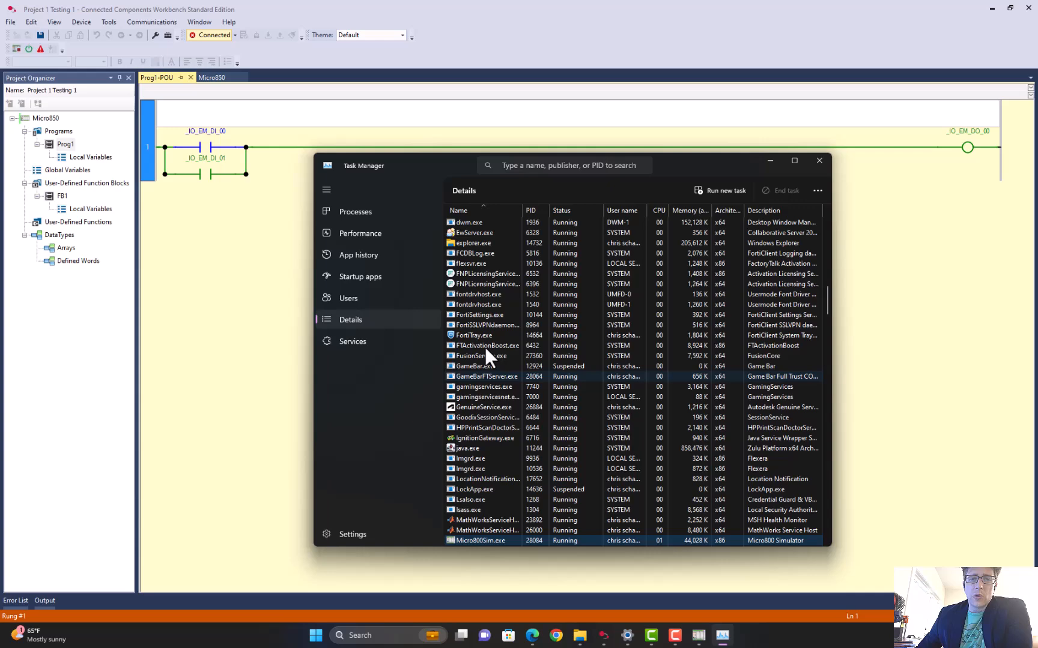
# Open the processor affinity settings for Micro800Sim.exe
pyautogui.scroll(-3)
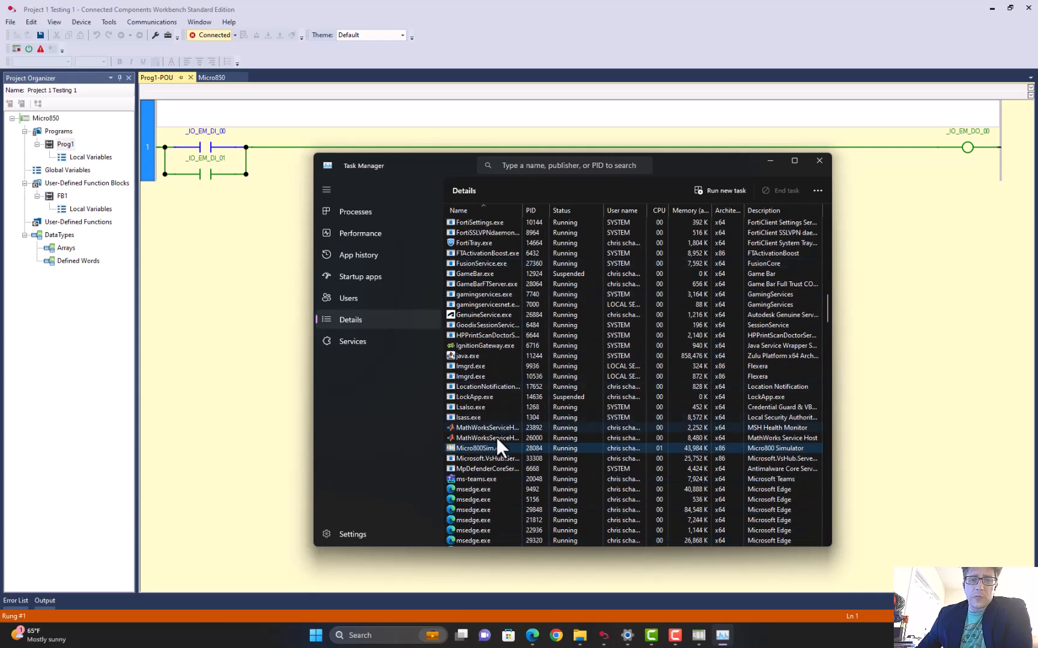
pyautogui.rightClick(476, 448)
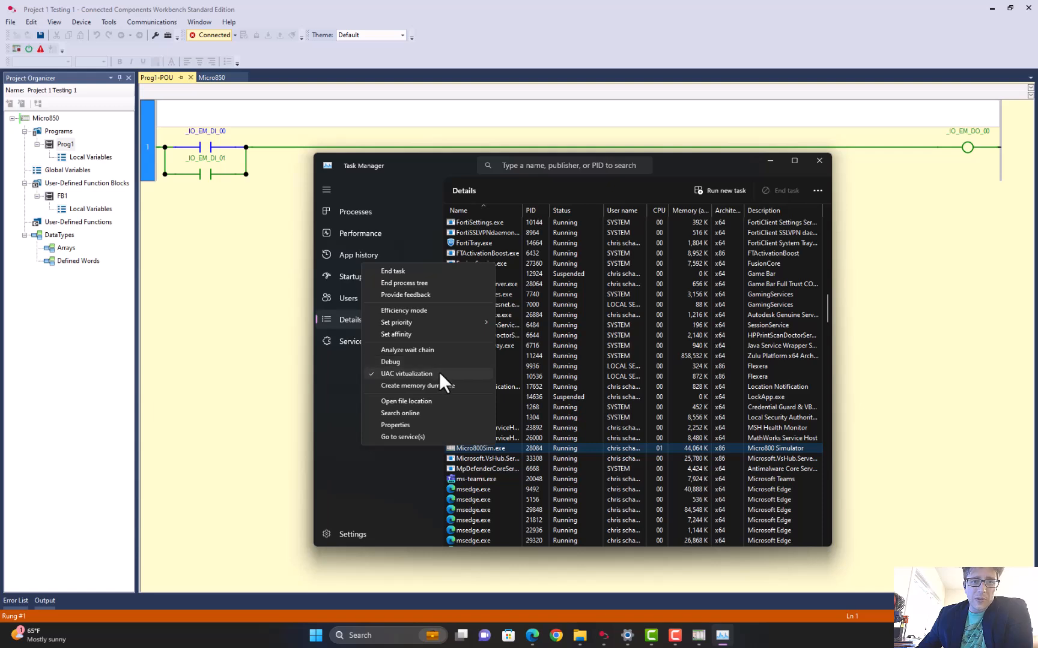
pyautogui.moveTo(440, 401)
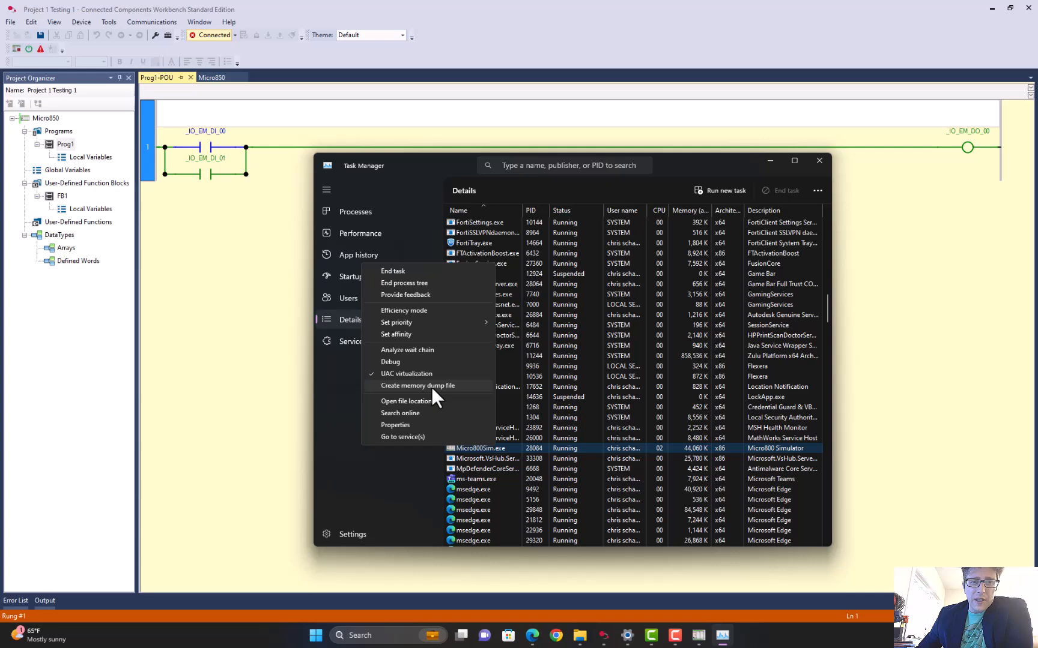
pyautogui.moveTo(429, 344)
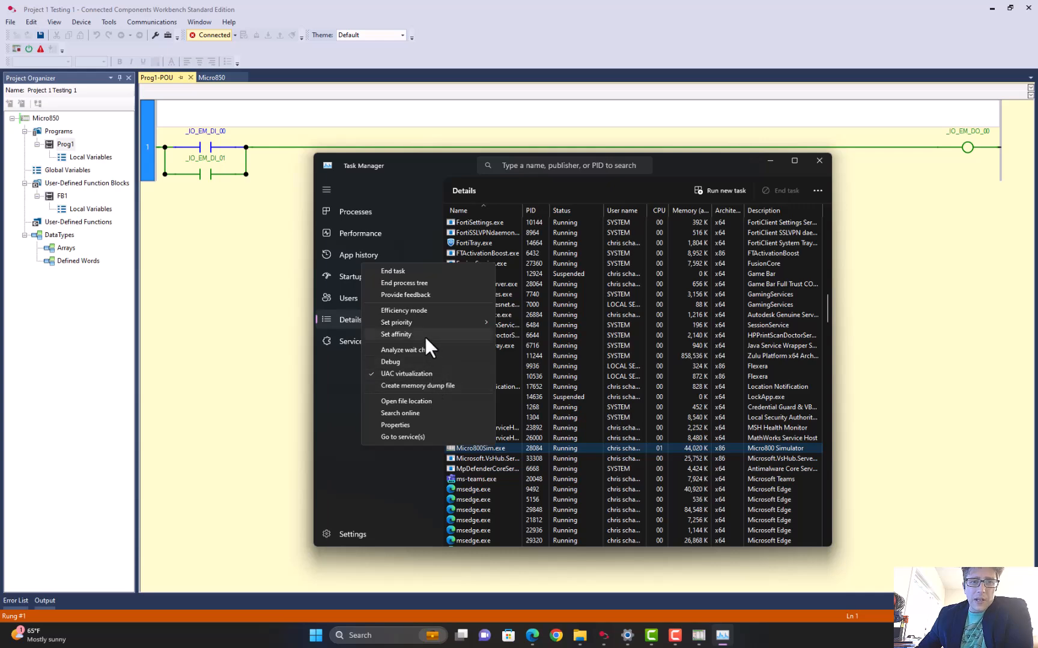
pyautogui.click(566, 361)
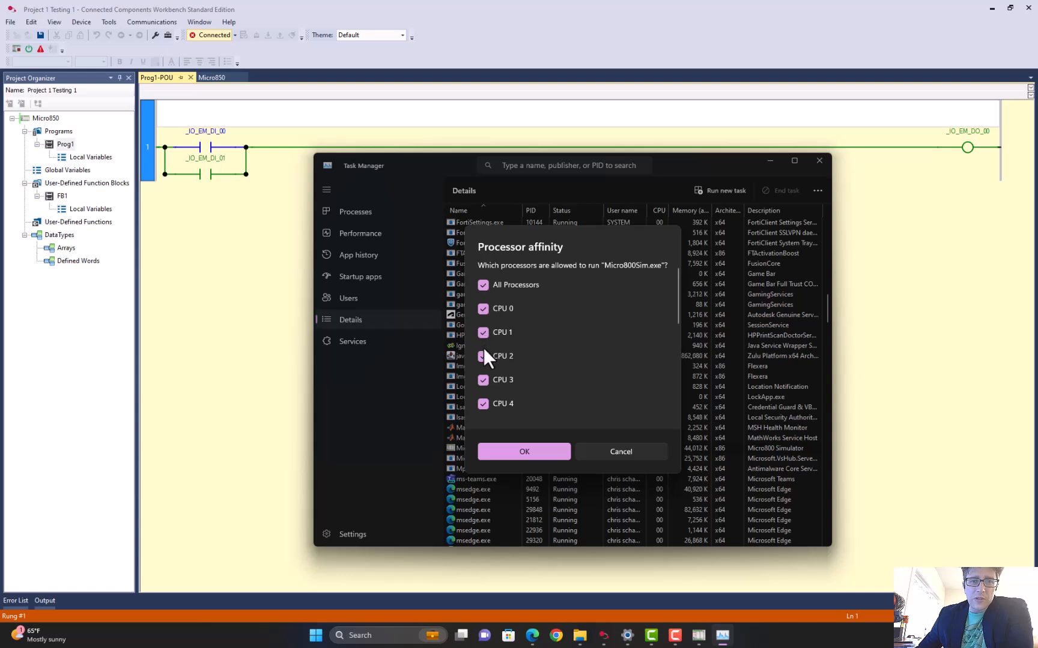
# Narrow Micro800Sim.exe's processor affinity to CPU 15 only and confirm
pyautogui.click(483, 356)
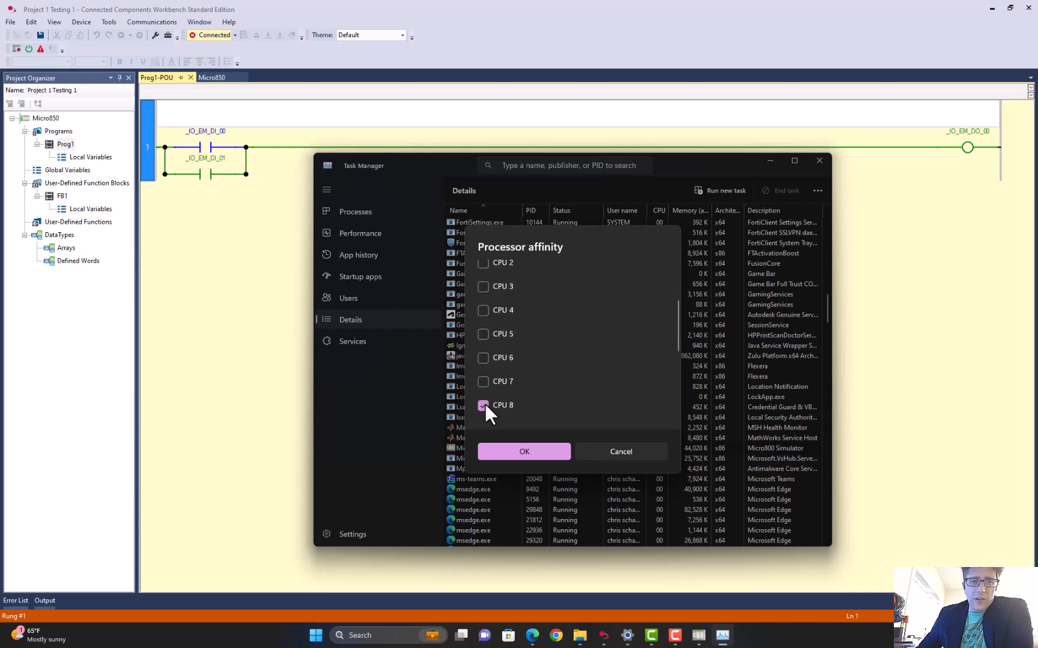
pyautogui.scroll(-3)
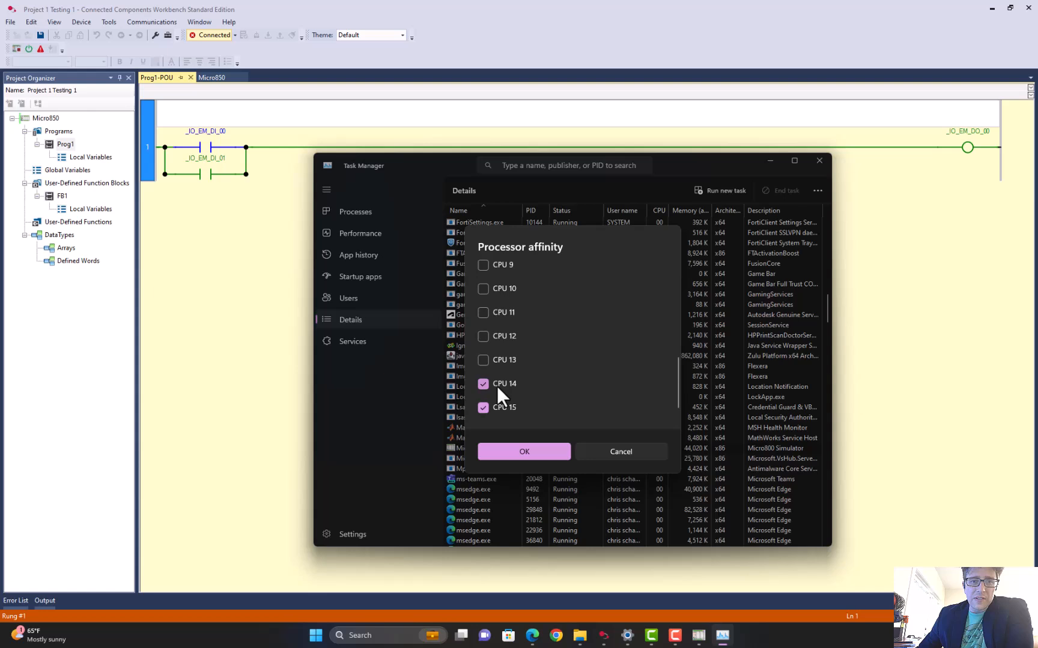
pyautogui.click(483, 384)
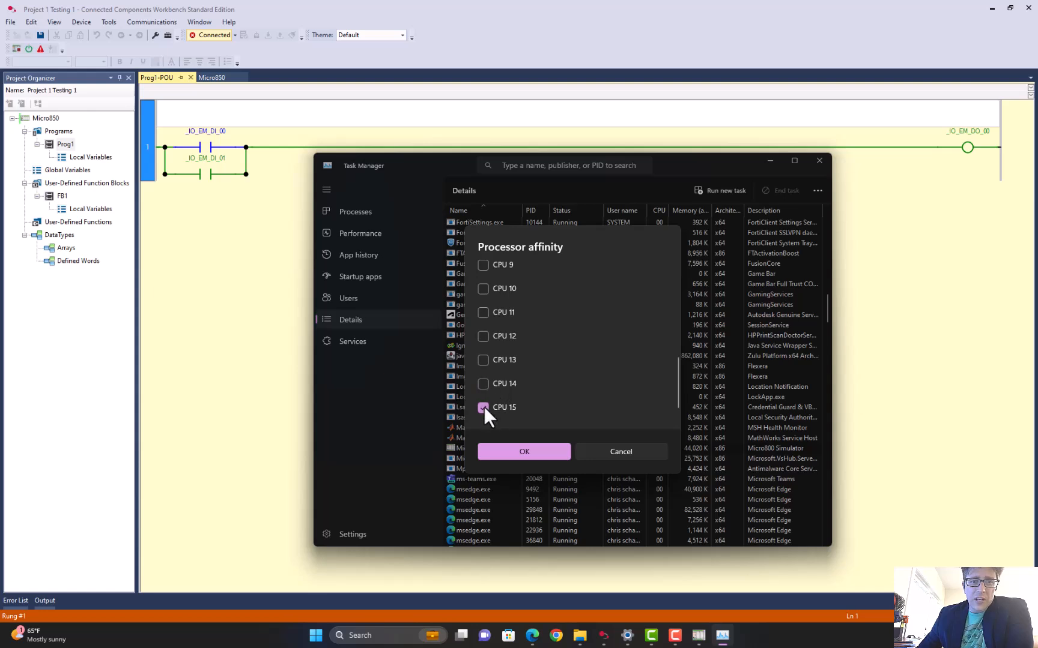
pyautogui.click(524, 452)
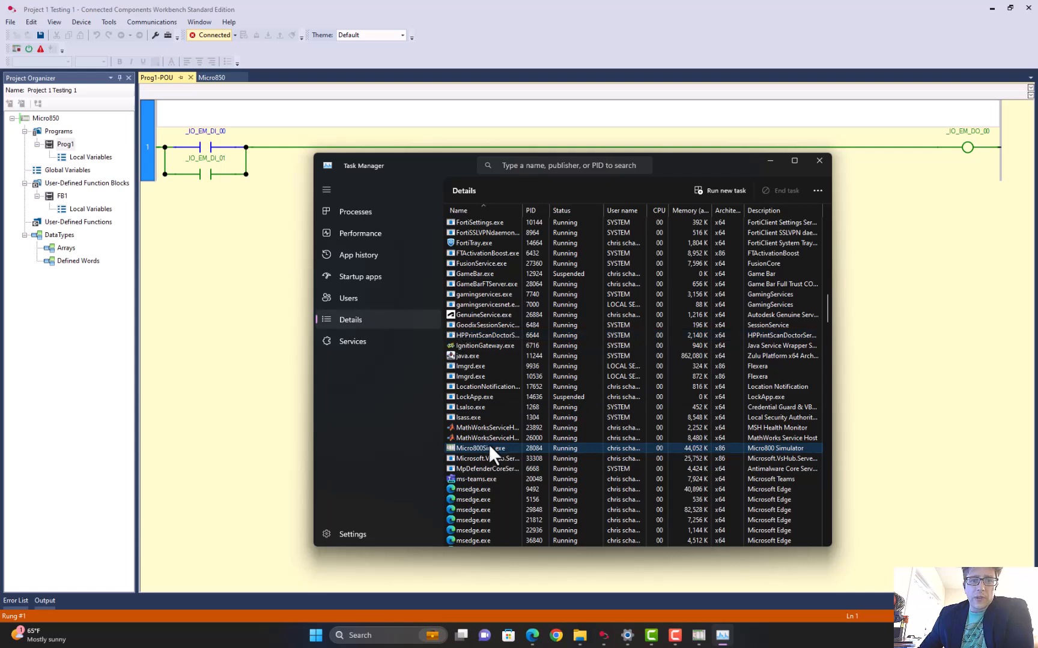
pyautogui.moveTo(483, 459)
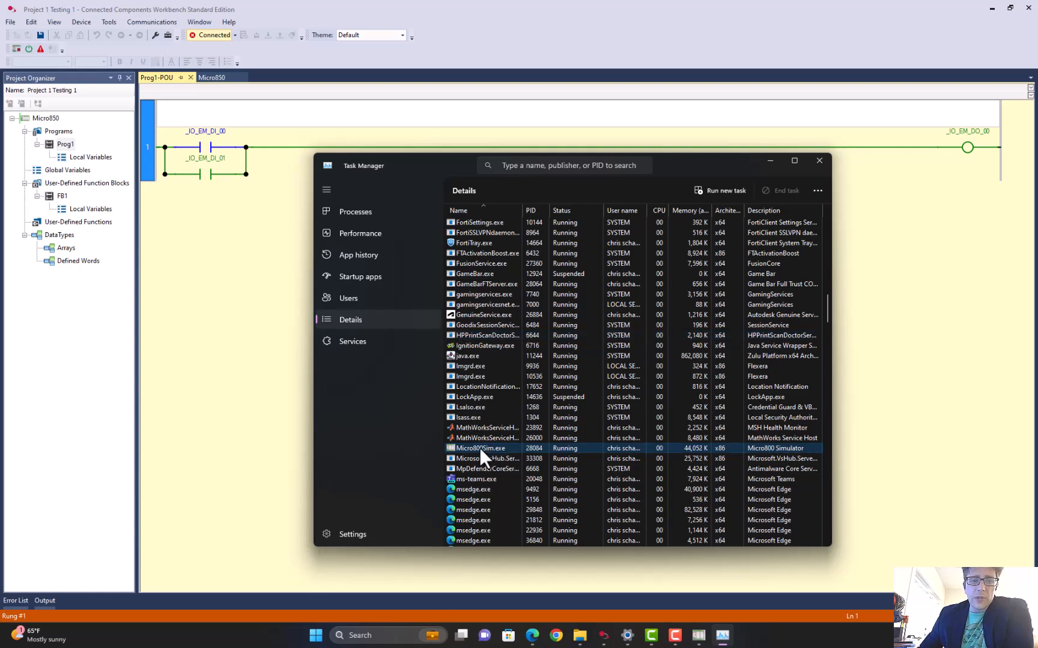
# Open the simulator process's priority options, then close Task Manager
pyautogui.rightClick(480, 448)
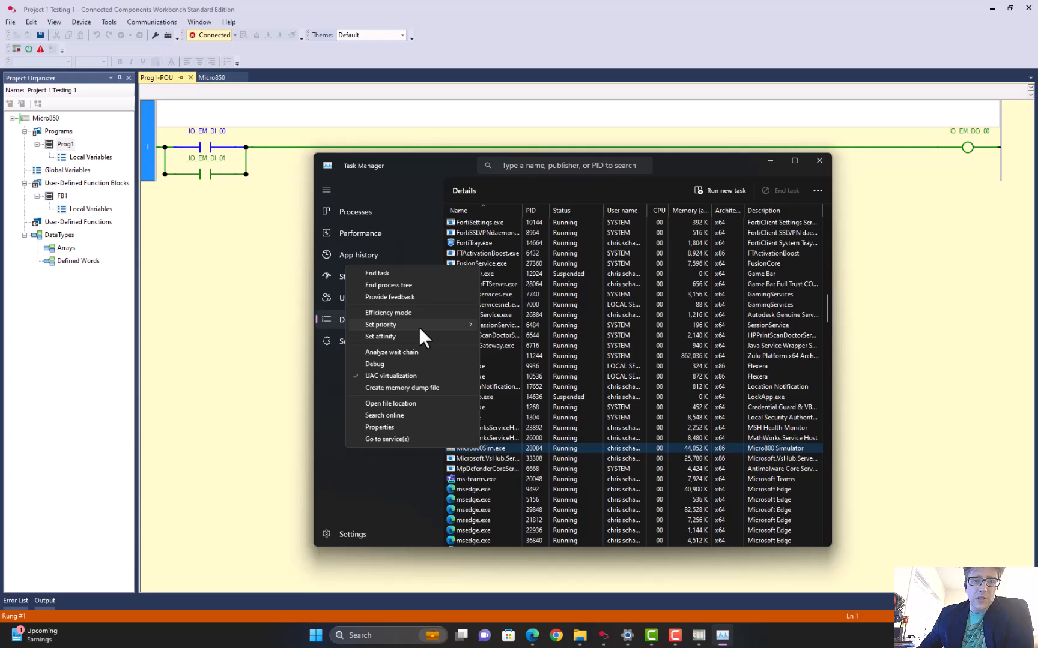
pyautogui.click(381, 325)
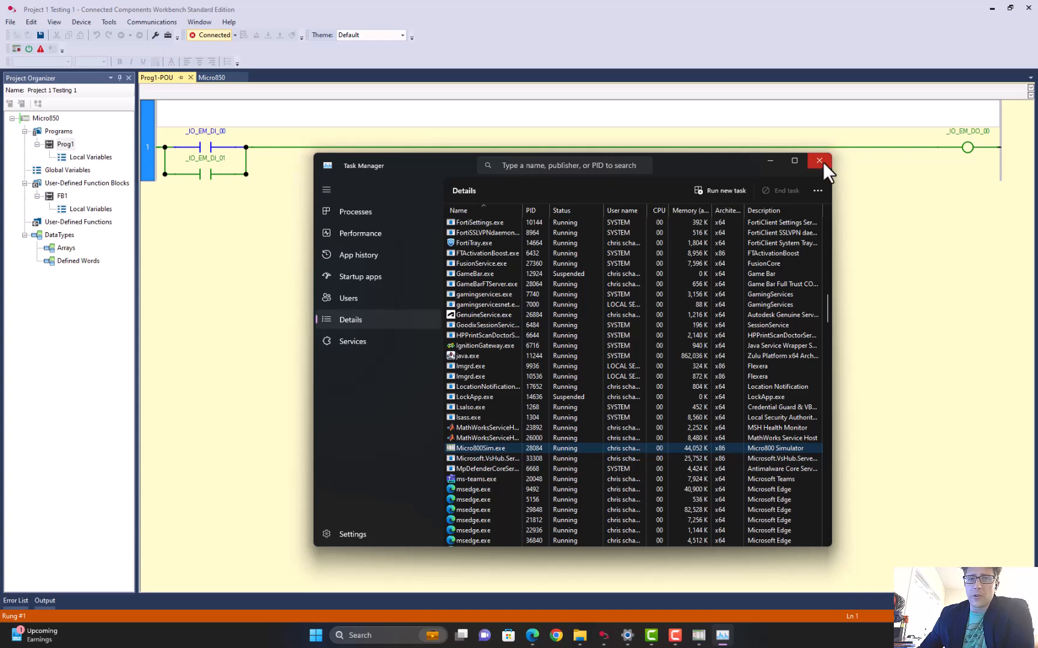
pyautogui.click(818, 161)
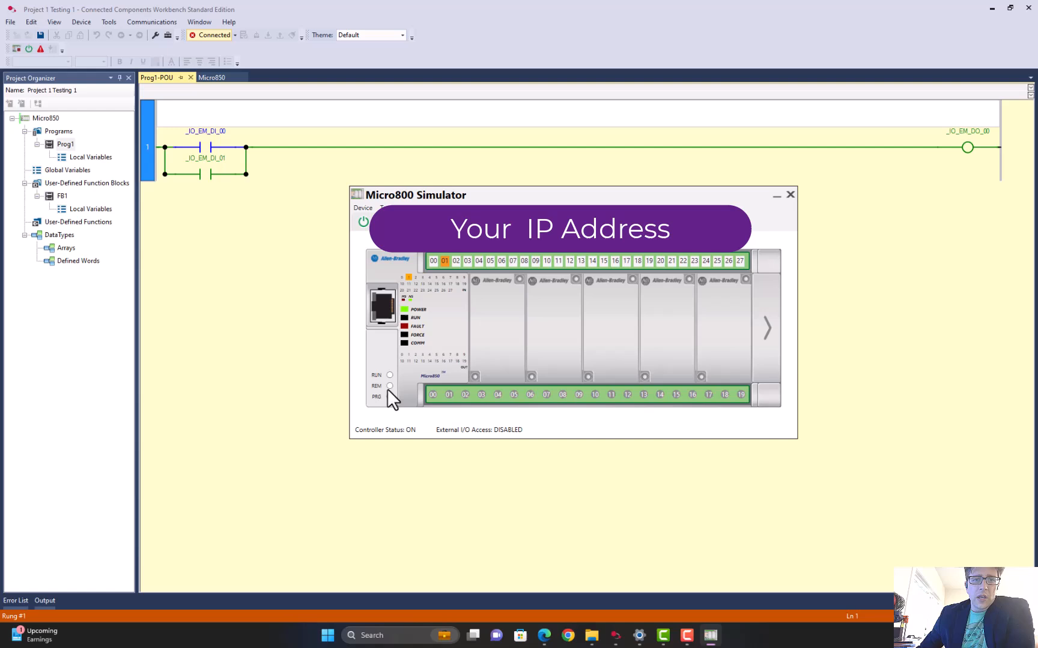
# Switch the simulator to RUN, acknowledge the 10-minute warning, and turn on input 00
pyautogui.click(390, 375)
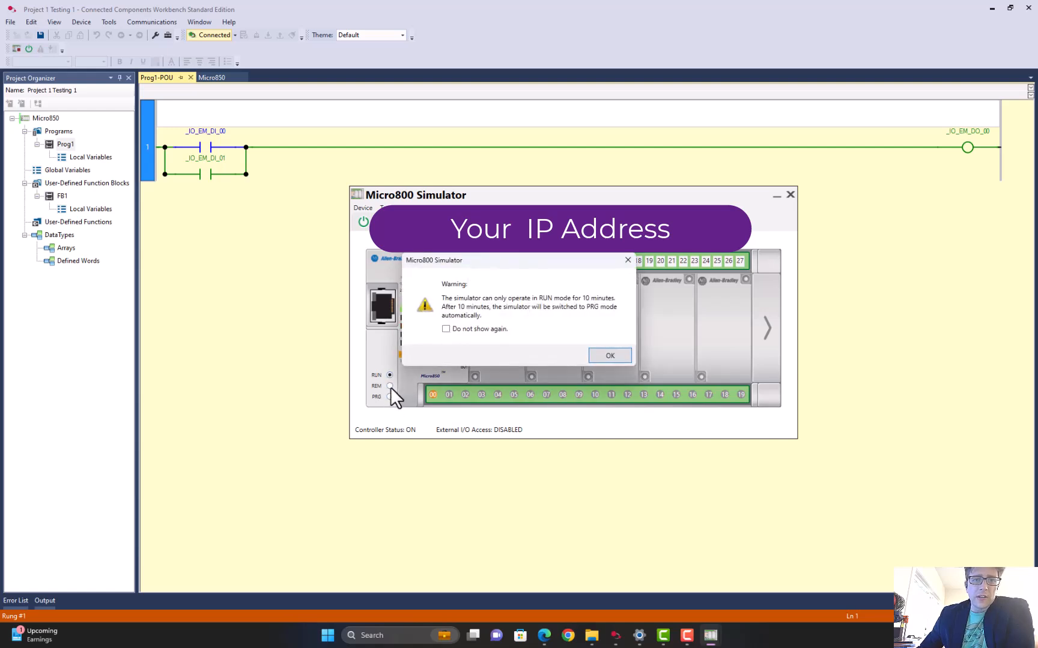
pyautogui.click(608, 356)
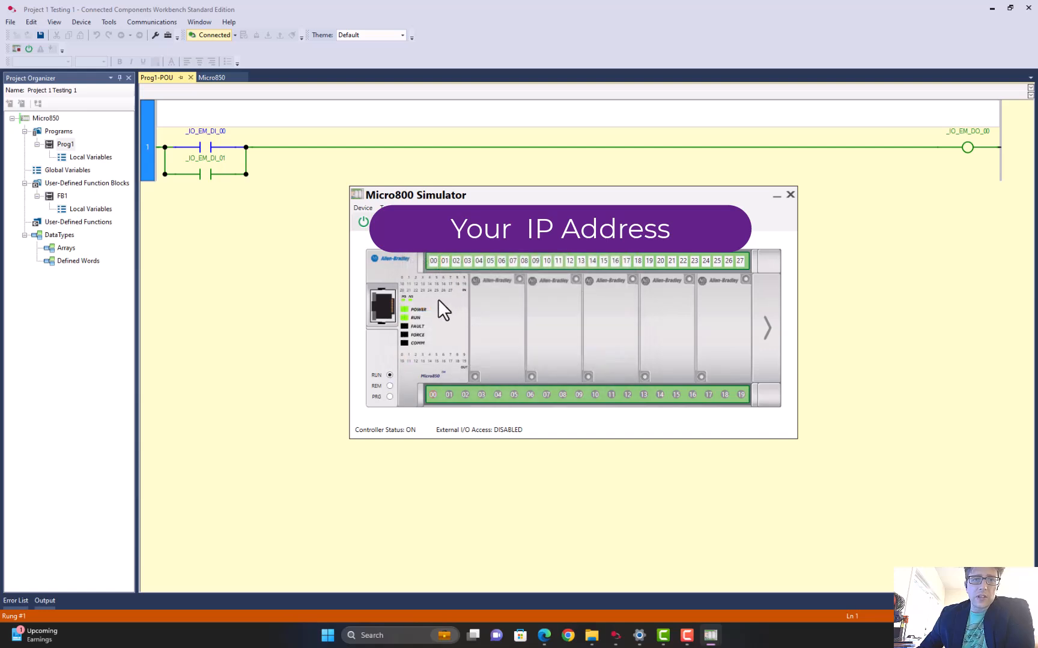
pyautogui.click(433, 260)
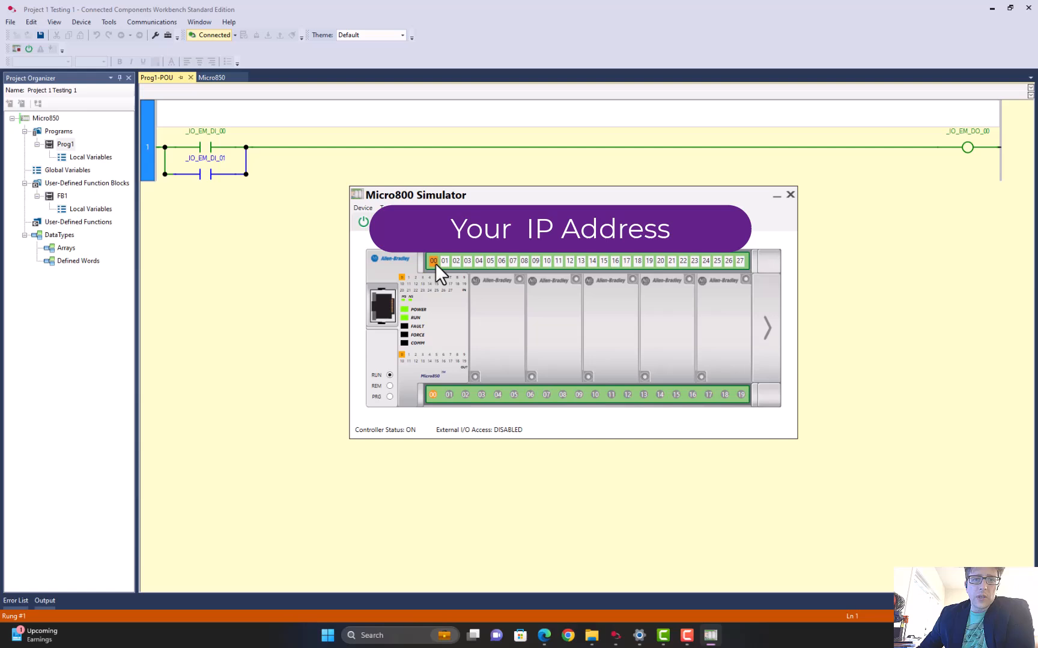
pyautogui.click(443, 260)
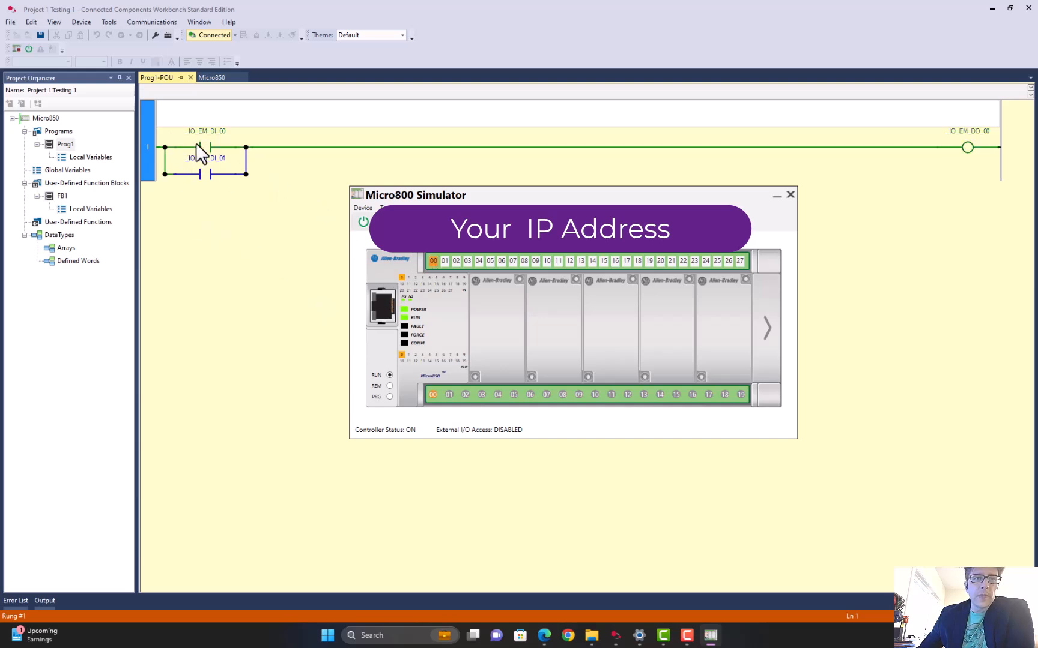
pyautogui.moveTo(986, 147)
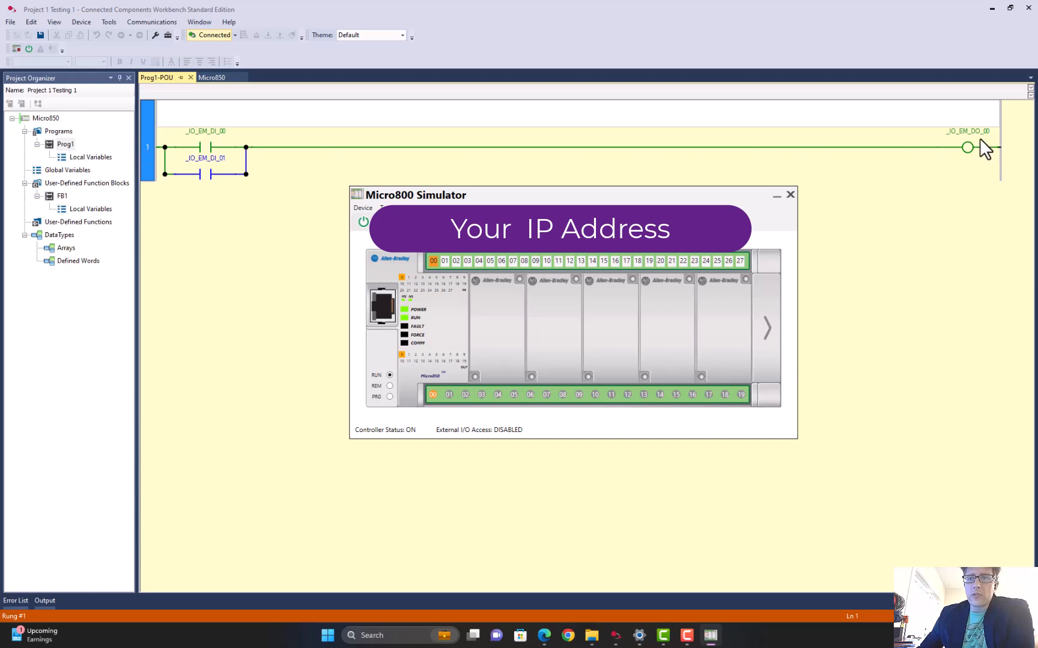
# Toggle the simulator inputs so input 01 is on, lighting output 00 through the OR branch
pyautogui.click(433, 395)
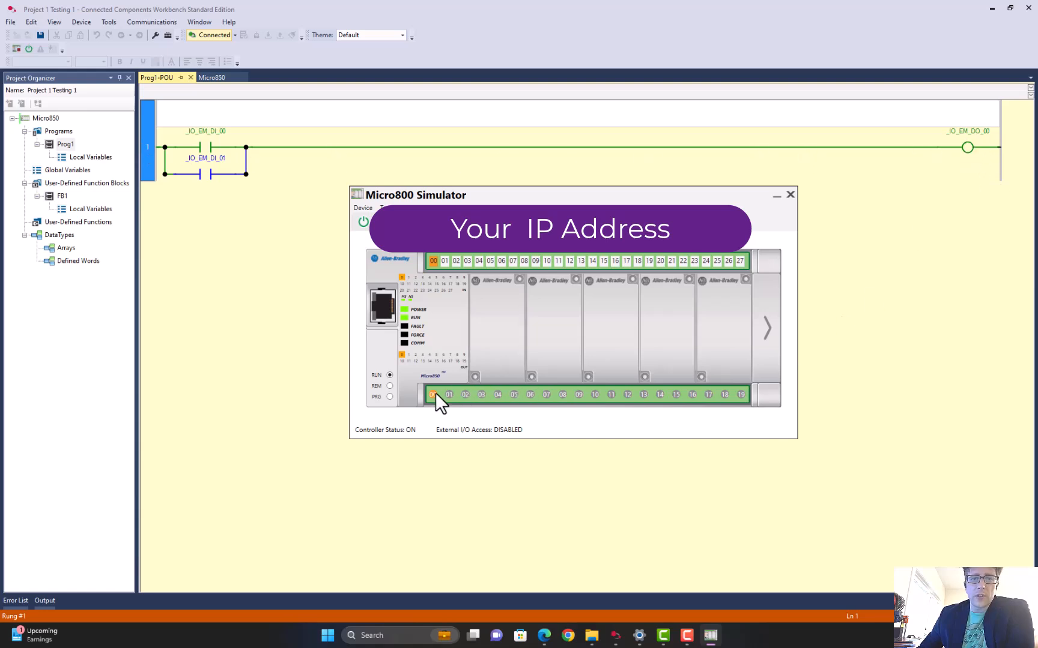
pyautogui.click(448, 395)
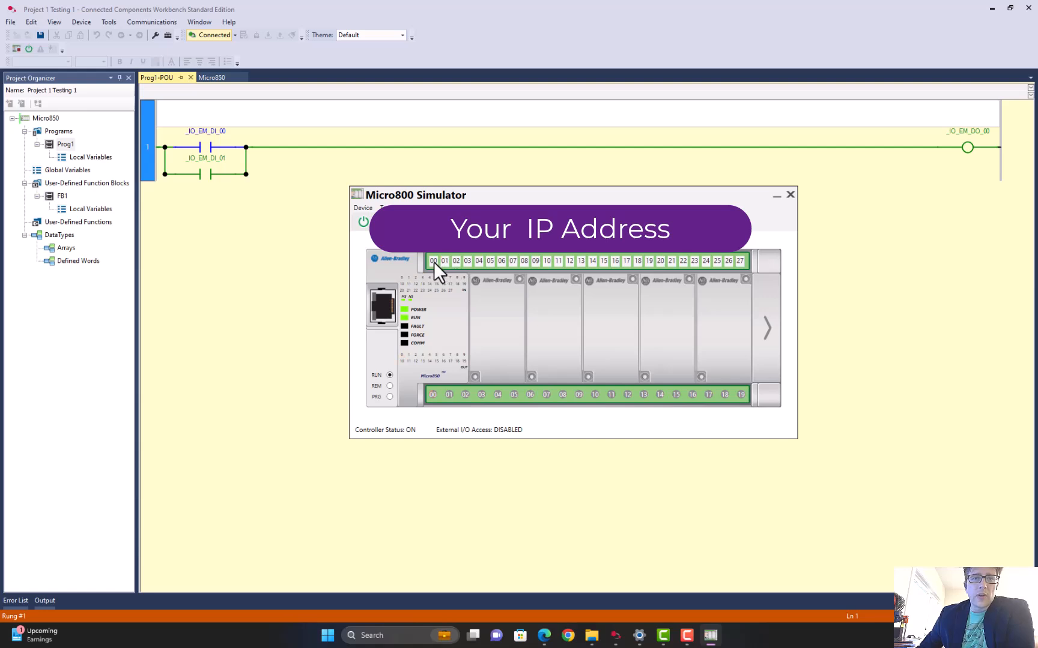
pyautogui.click(433, 261)
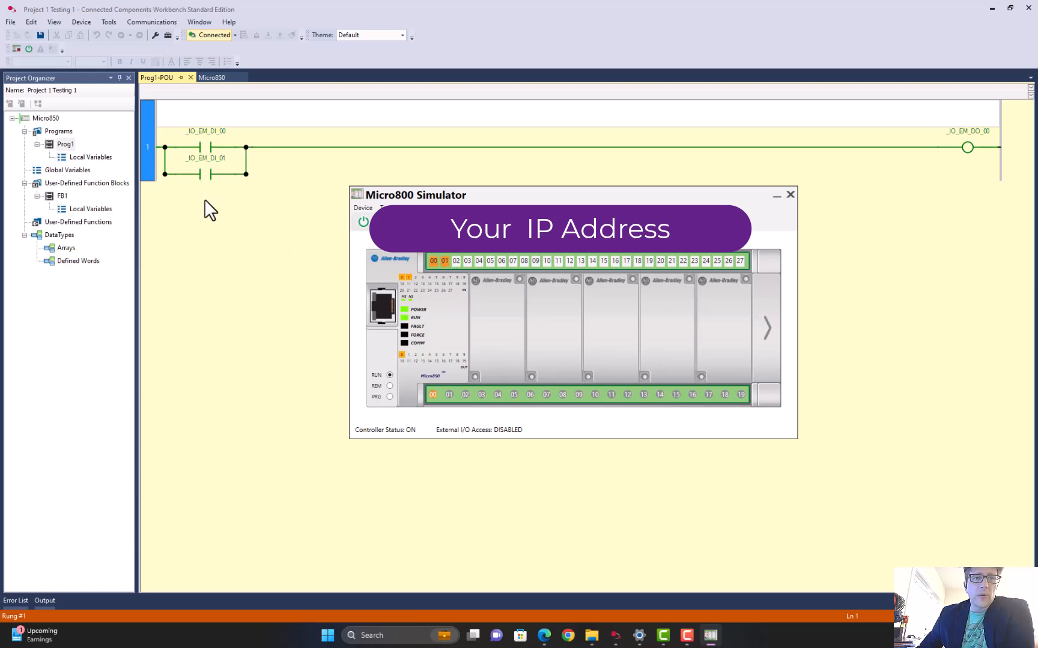
pyautogui.moveTo(881, 180)
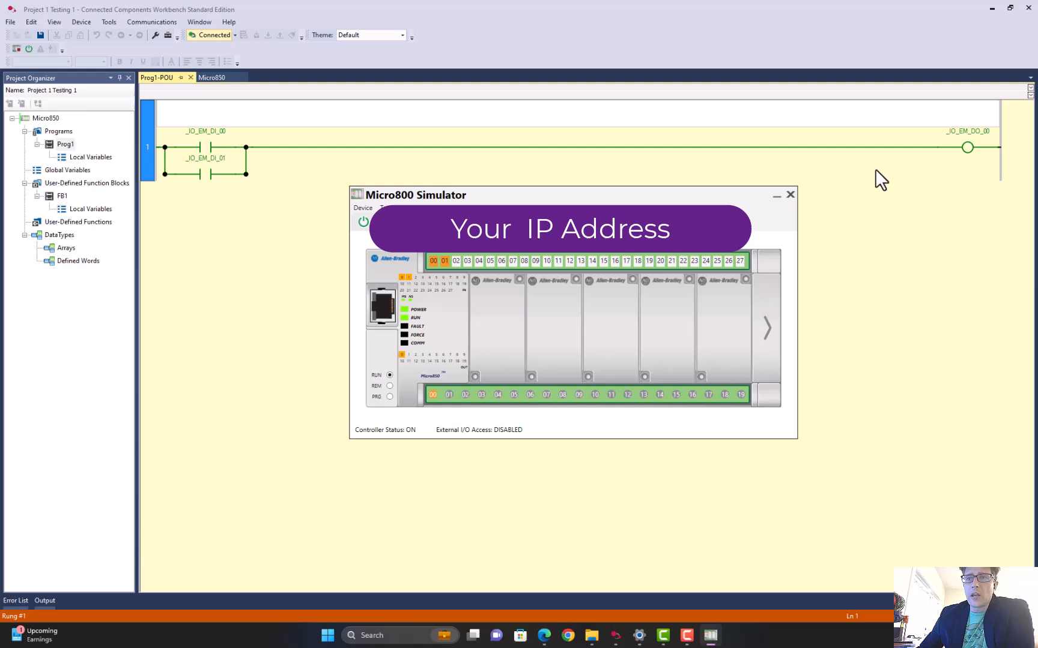
pyautogui.moveTo(469, 523)
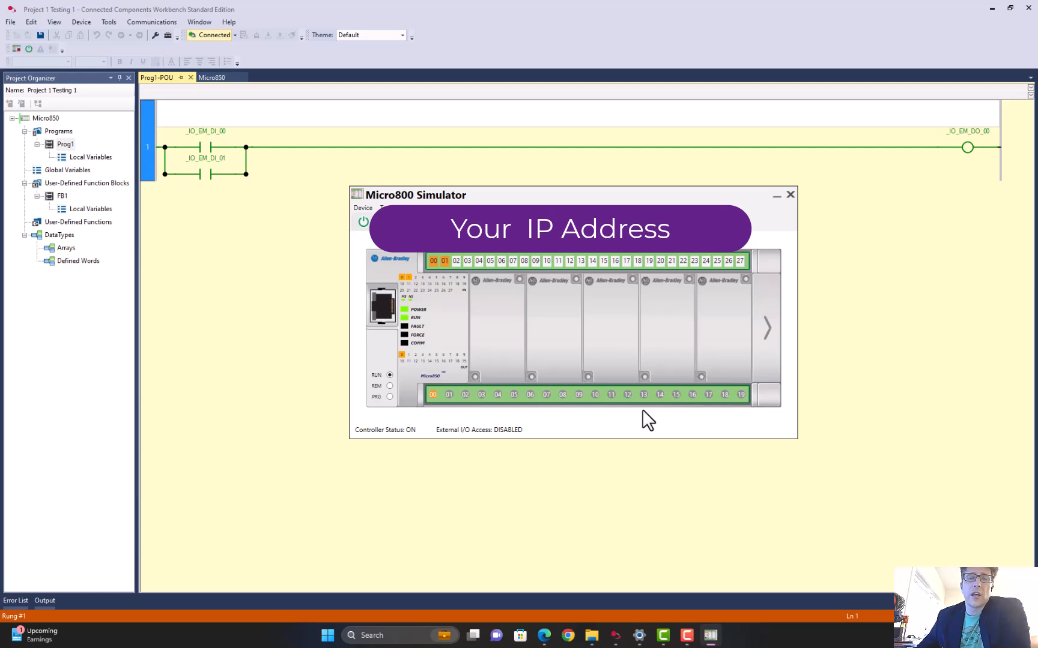
pyautogui.moveTo(975, 147)
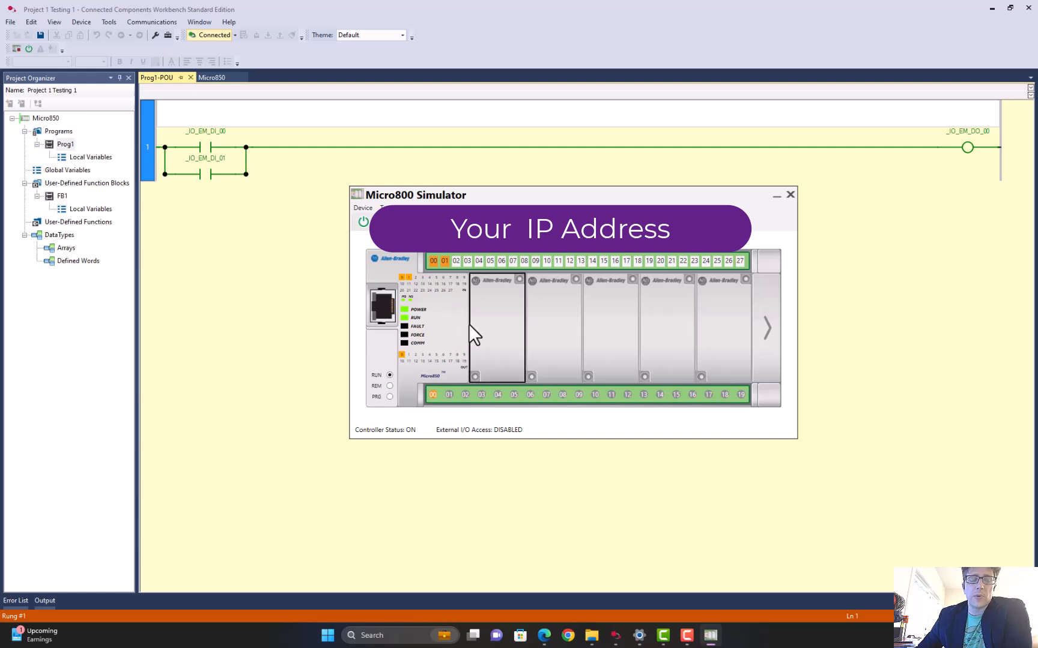
pyautogui.moveTo(674, 487)
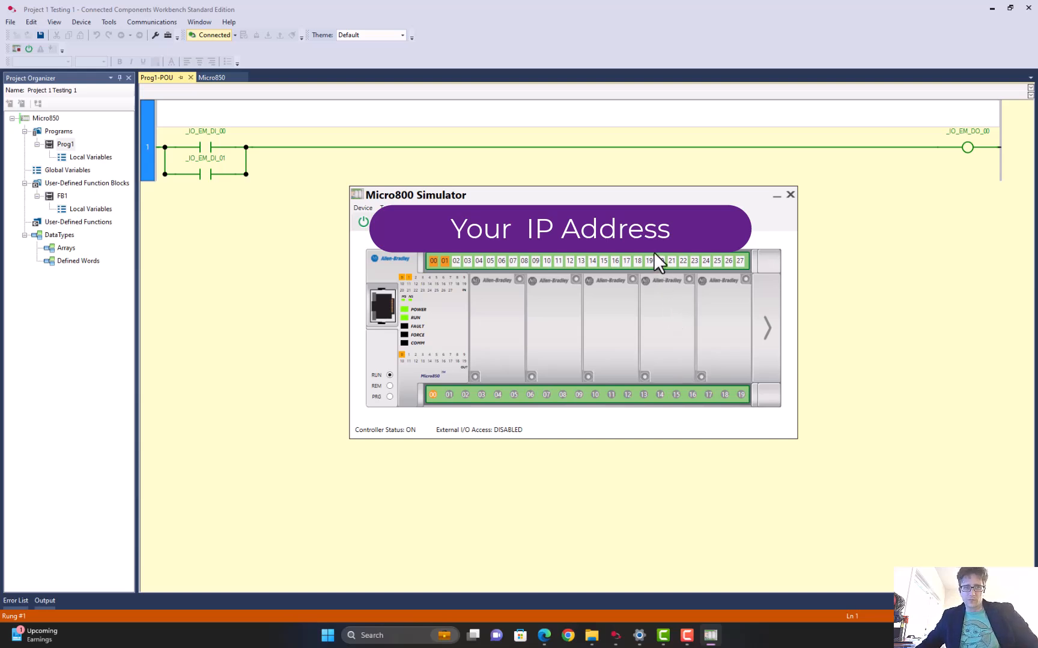
pyautogui.moveTo(548, 404)
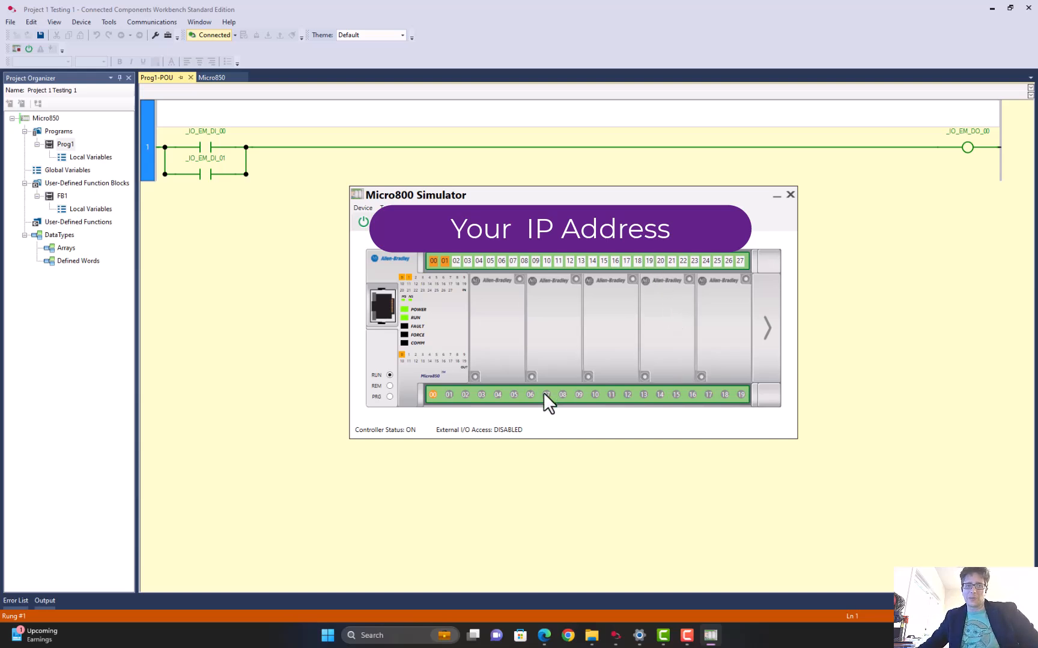